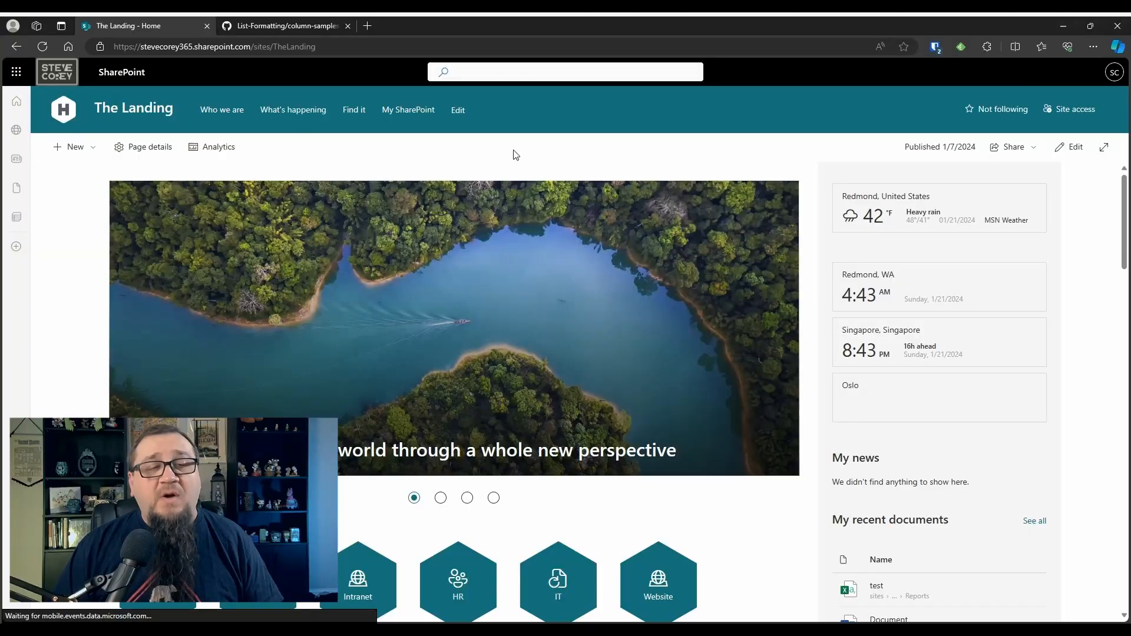
# Go from The Landing home page to Site contents via the Settings gear.
pyautogui.click(439, 497)
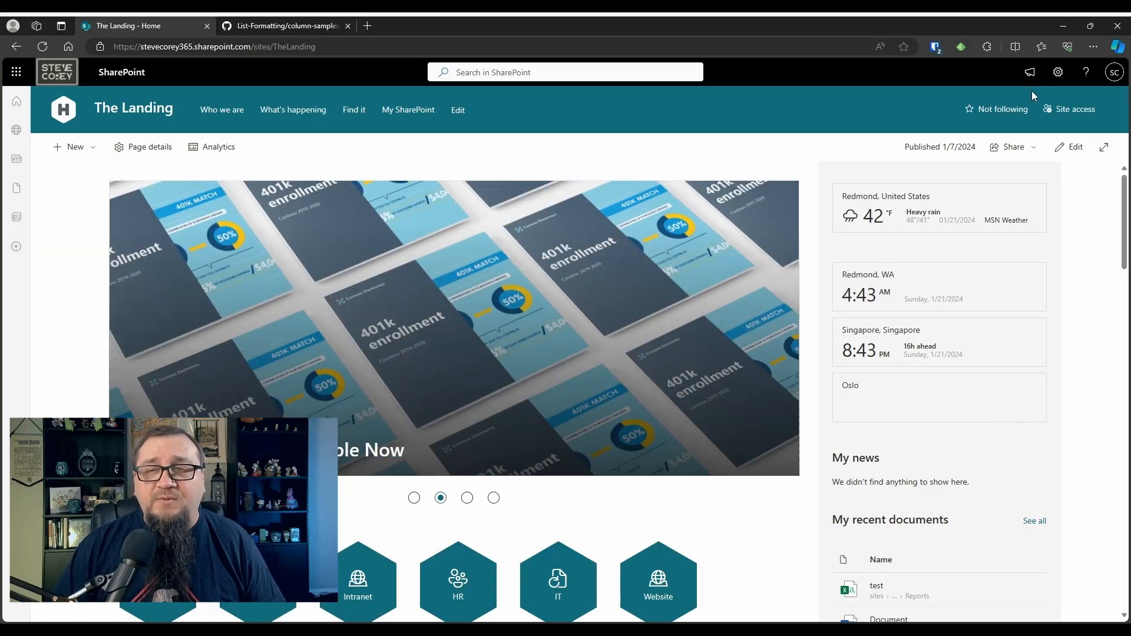
pyautogui.click(1057, 72)
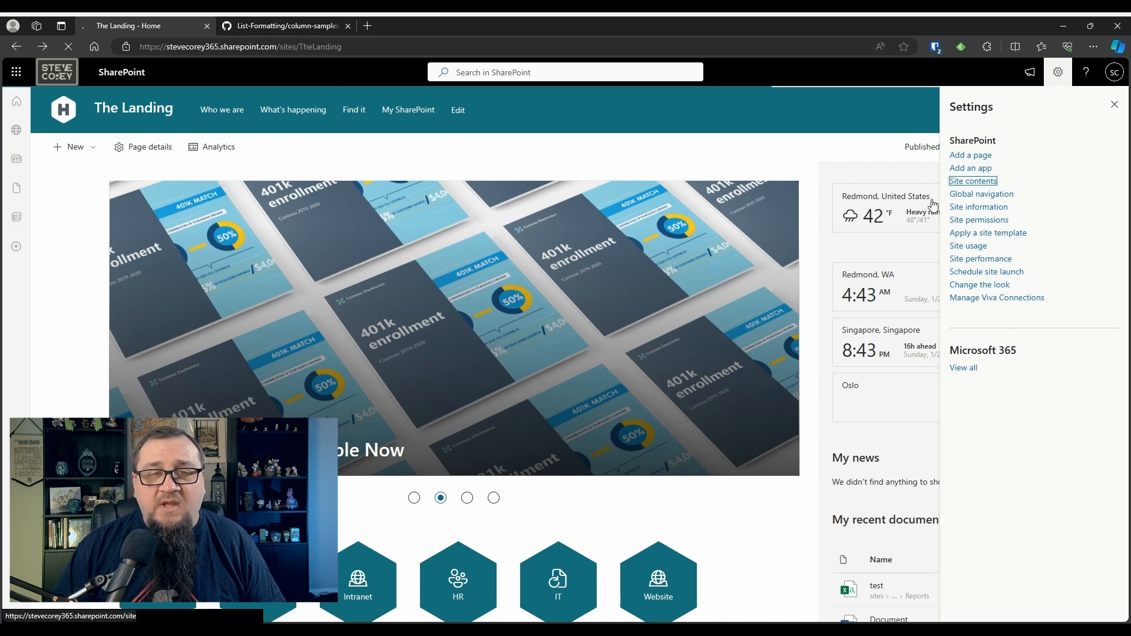
pyautogui.click(973, 181)
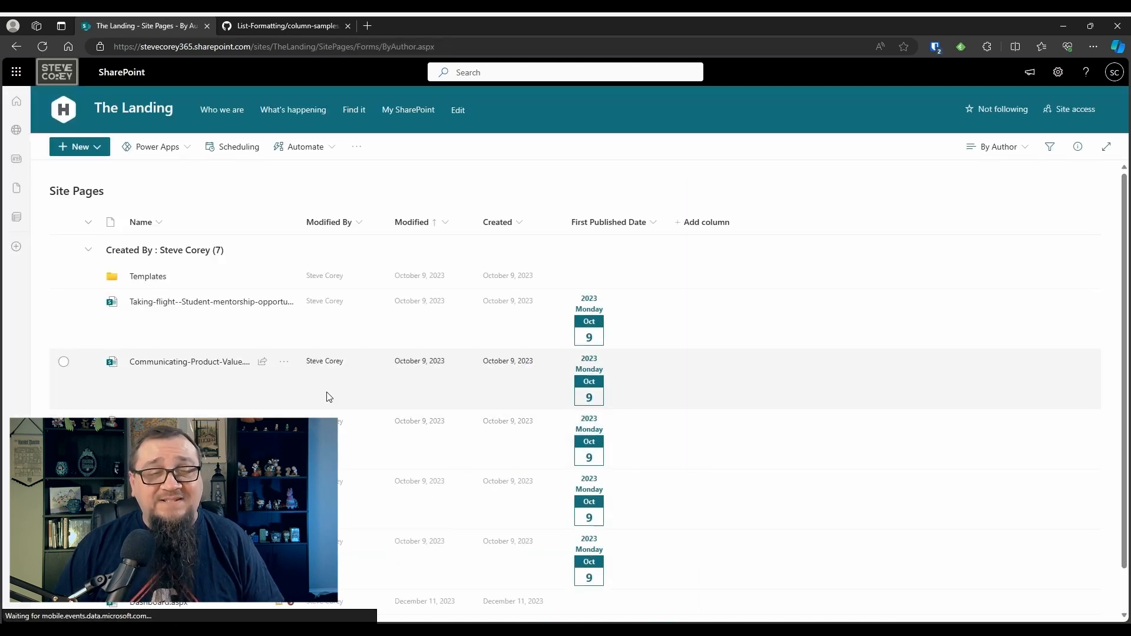
pyautogui.moveTo(646, 190)
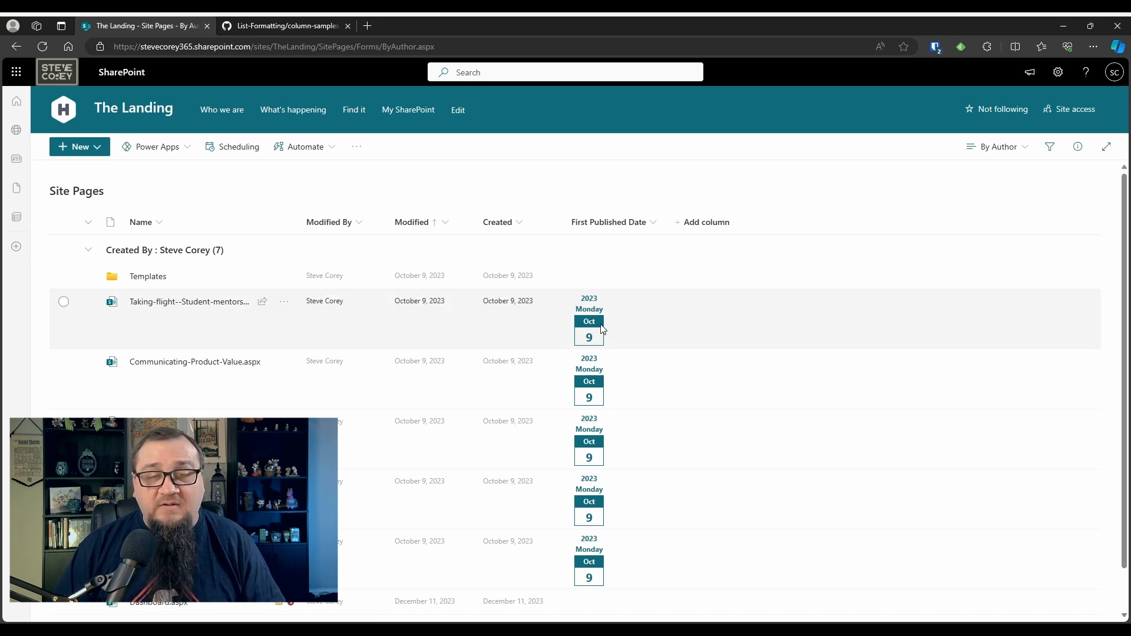
pyautogui.moveTo(602, 329)
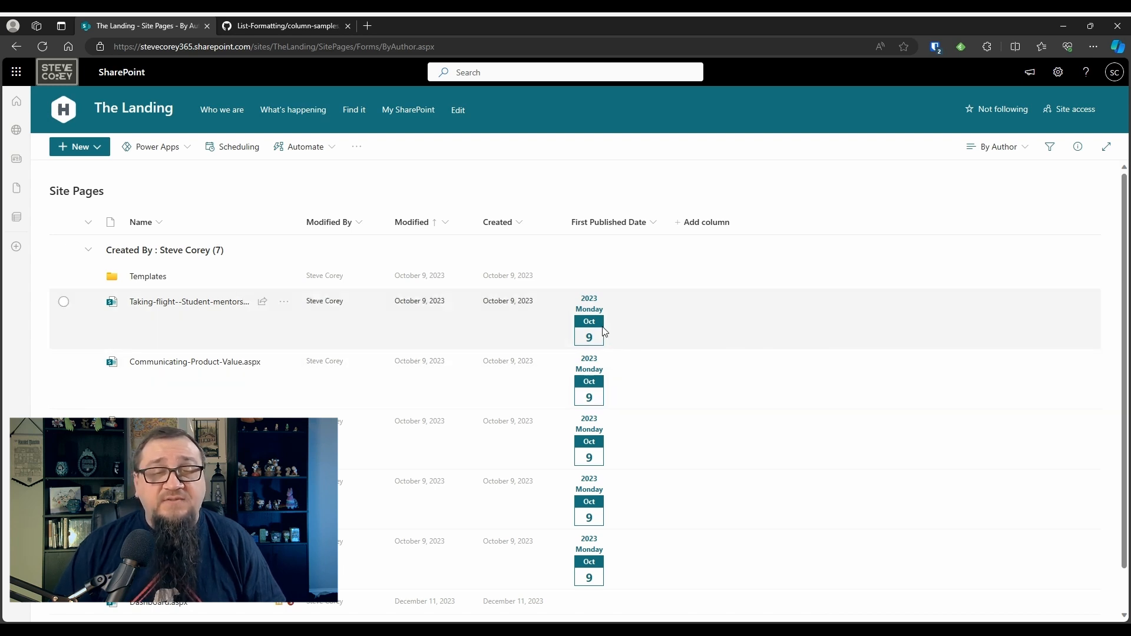
pyautogui.moveTo(612, 309)
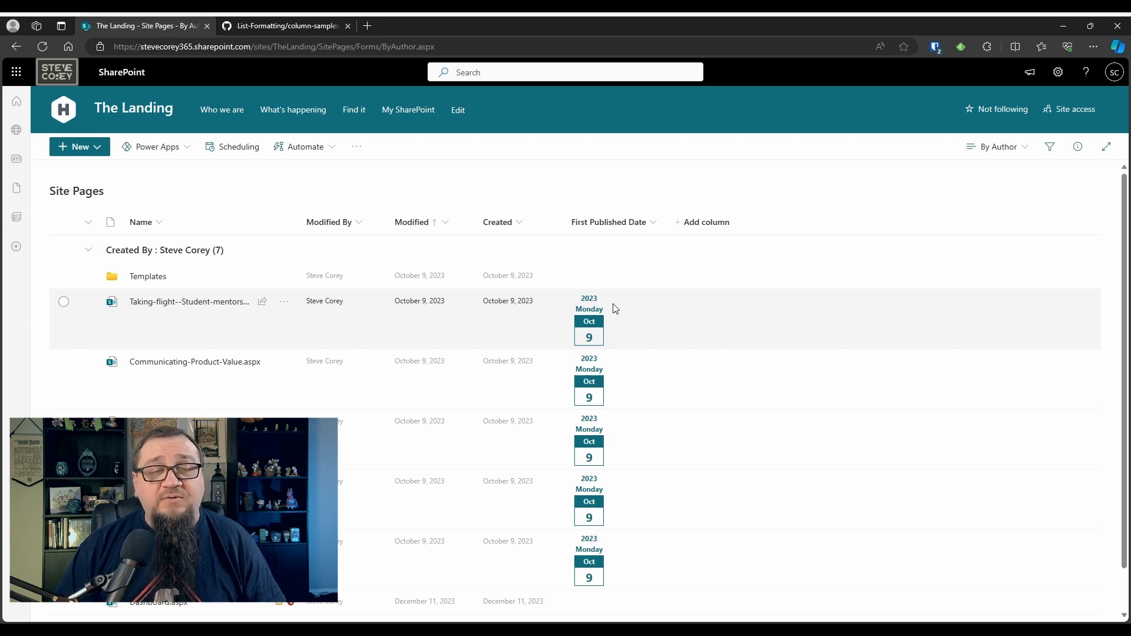
pyautogui.moveTo(632, 381)
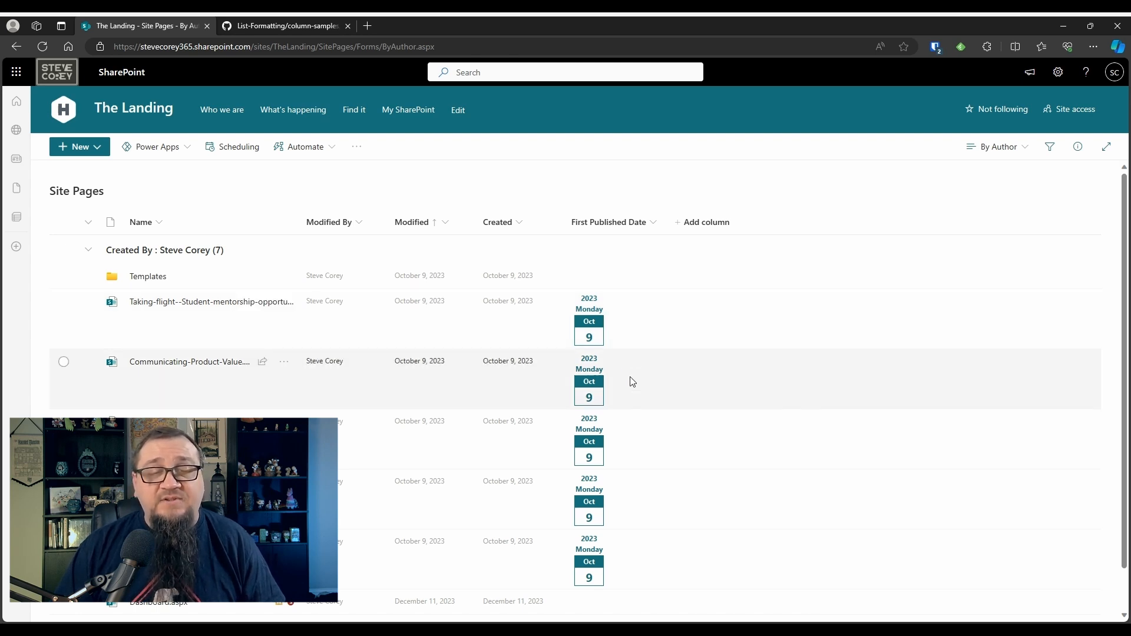
pyautogui.moveTo(622, 426)
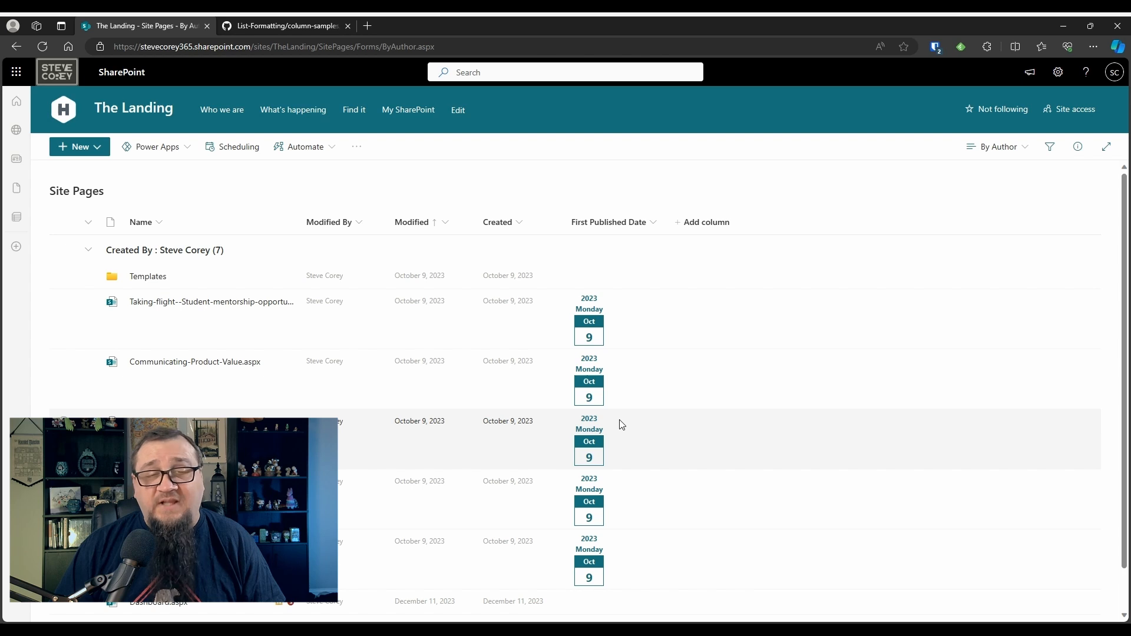
pyautogui.moveTo(656, 238)
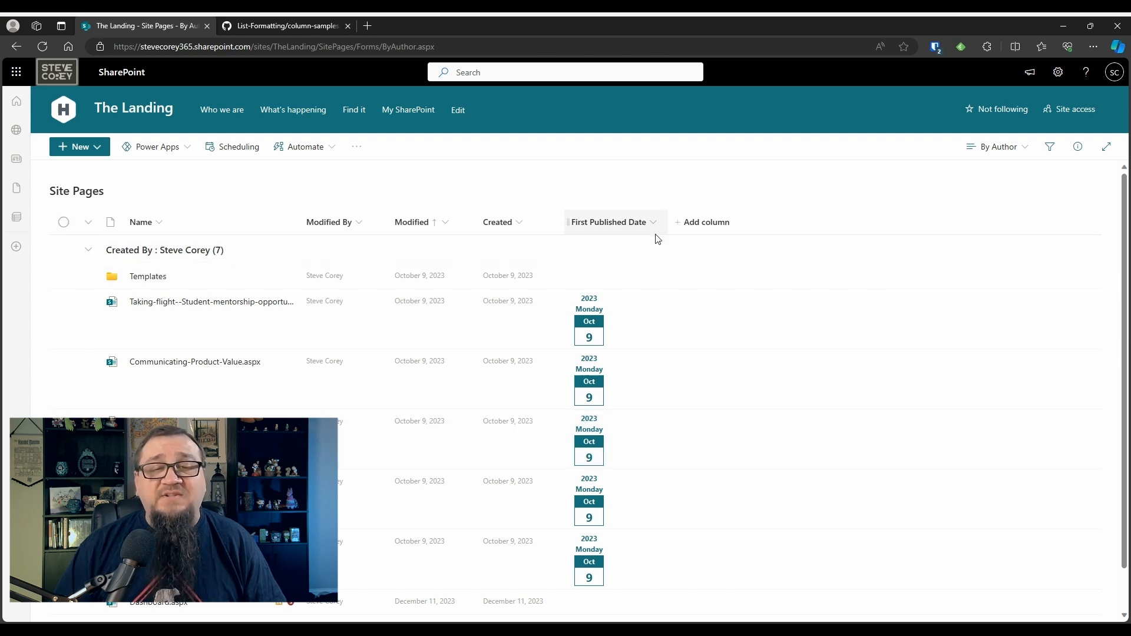
pyautogui.moveTo(656, 226)
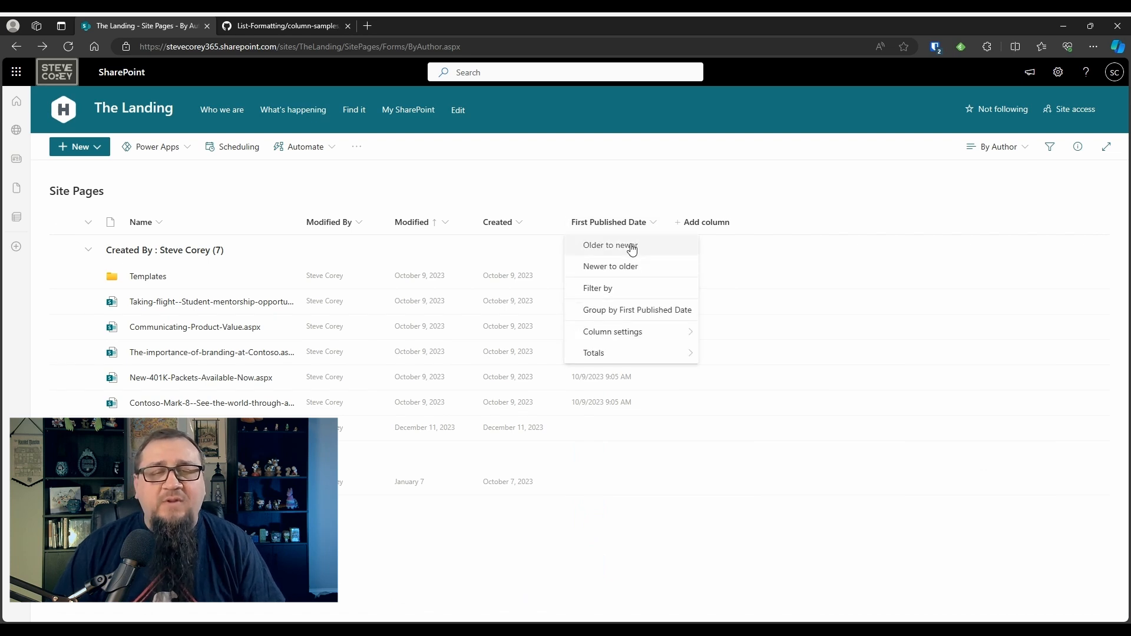
# Hide the First Published Date column through Show/hide columns and apply.
pyautogui.click(608, 245)
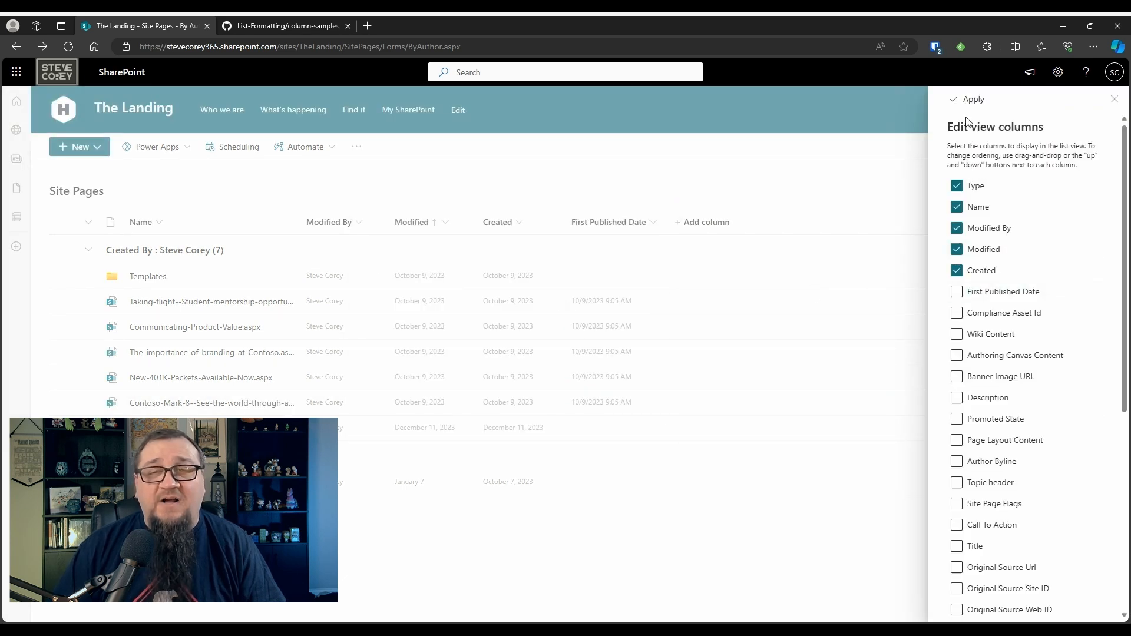
pyautogui.click(972, 99)
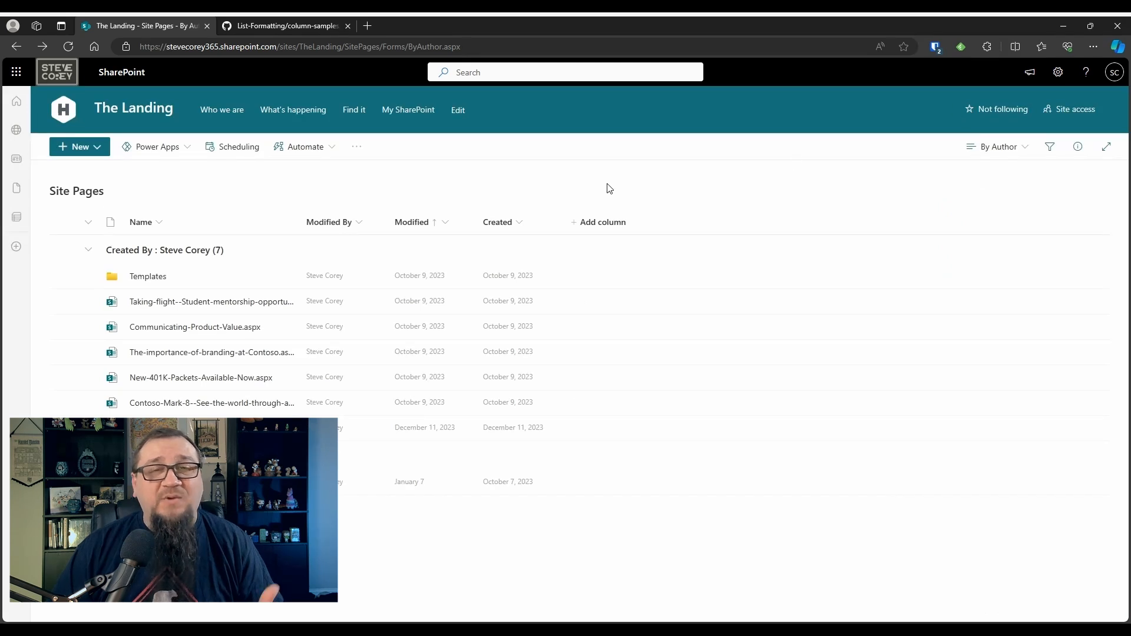
pyautogui.moveTo(601, 185)
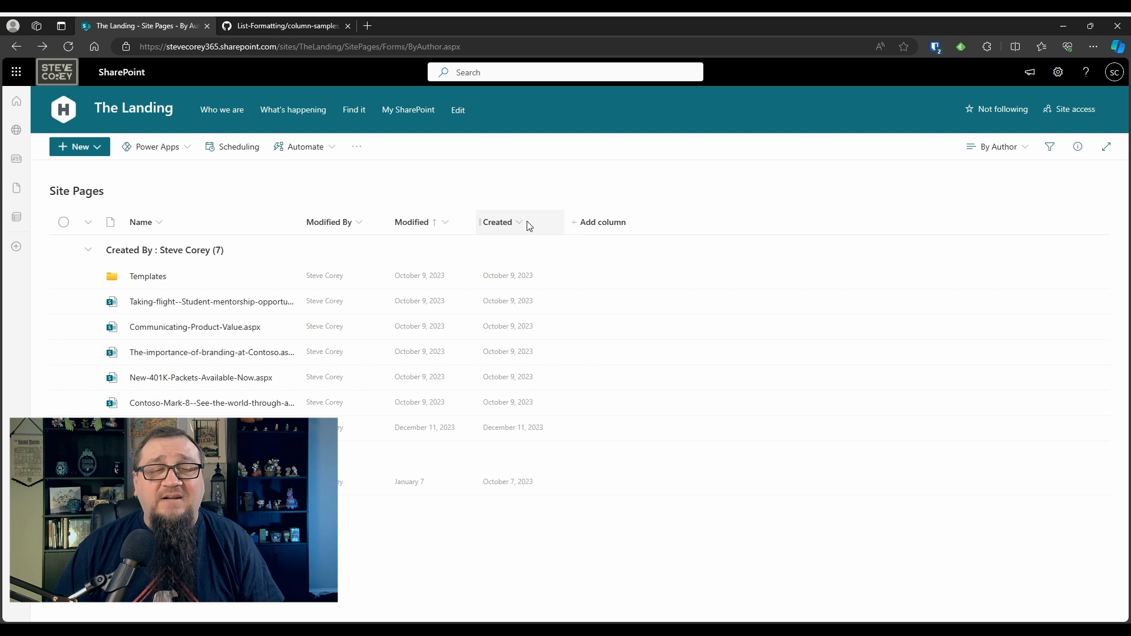
# Start formatting the Created column in advanced JSON mode, then switch to the GitHub sample.
pyautogui.click(497, 221)
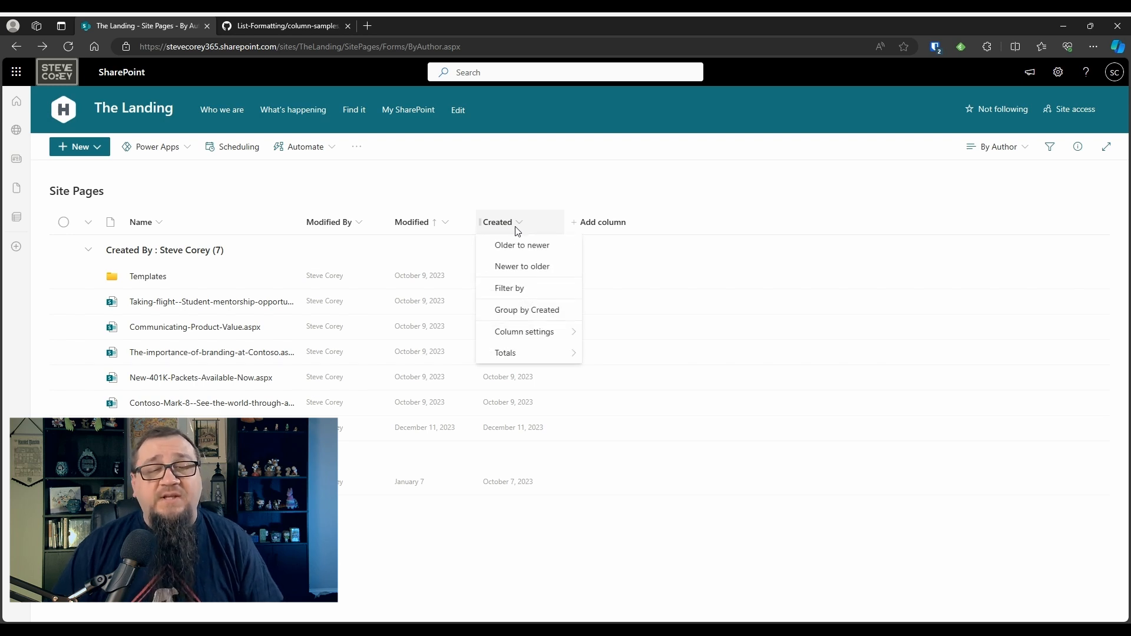
pyautogui.moveTo(554, 318)
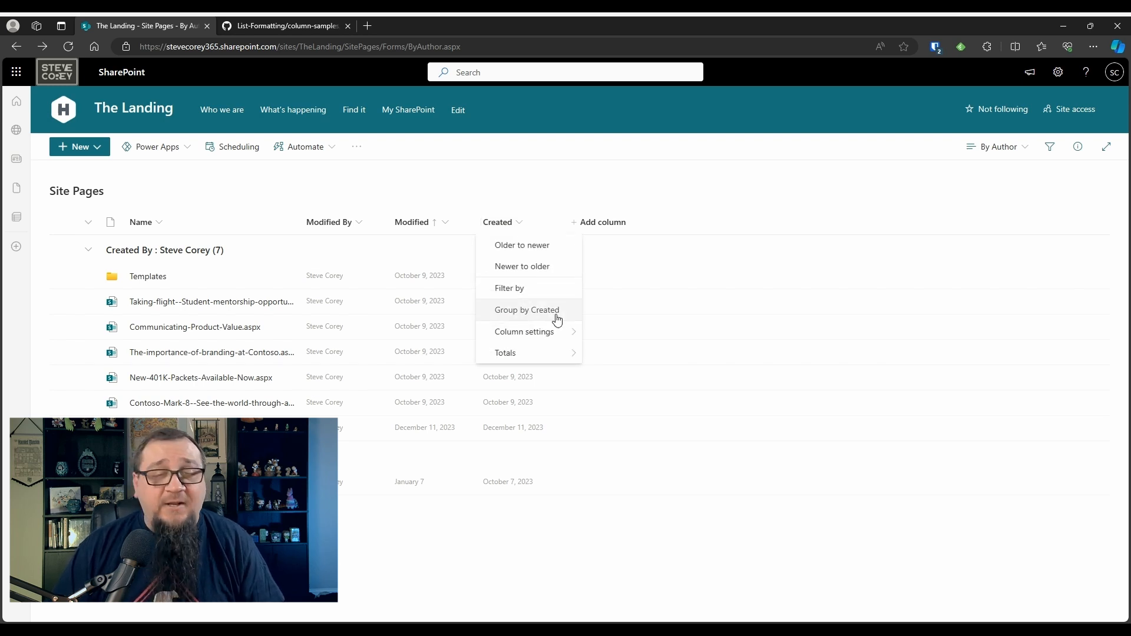
pyautogui.click(523, 332)
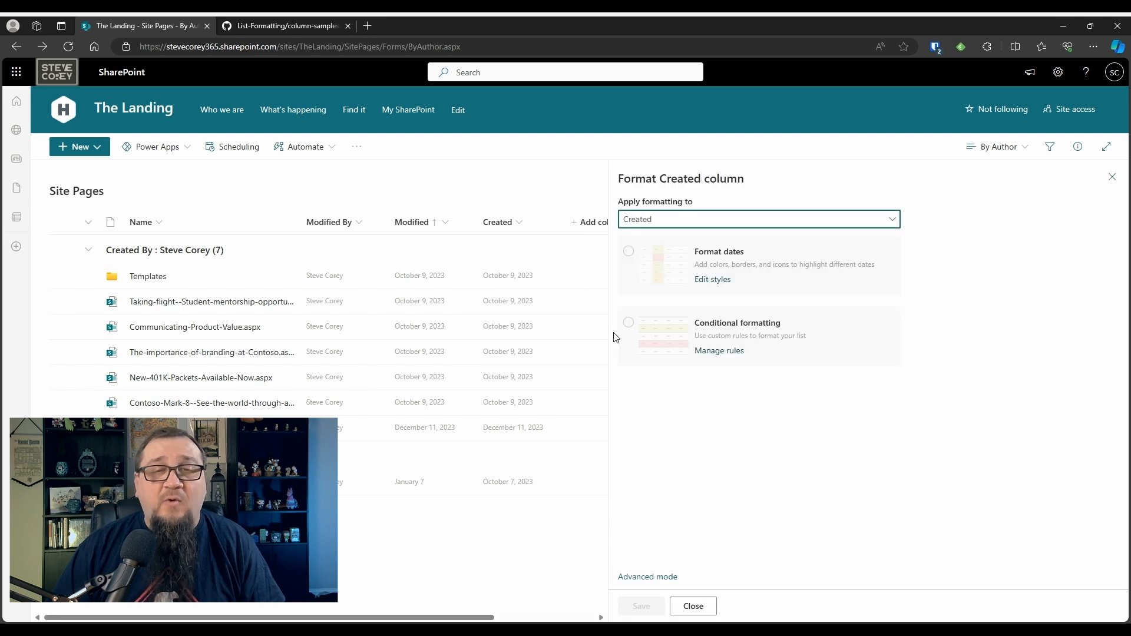
pyautogui.click(646, 576)
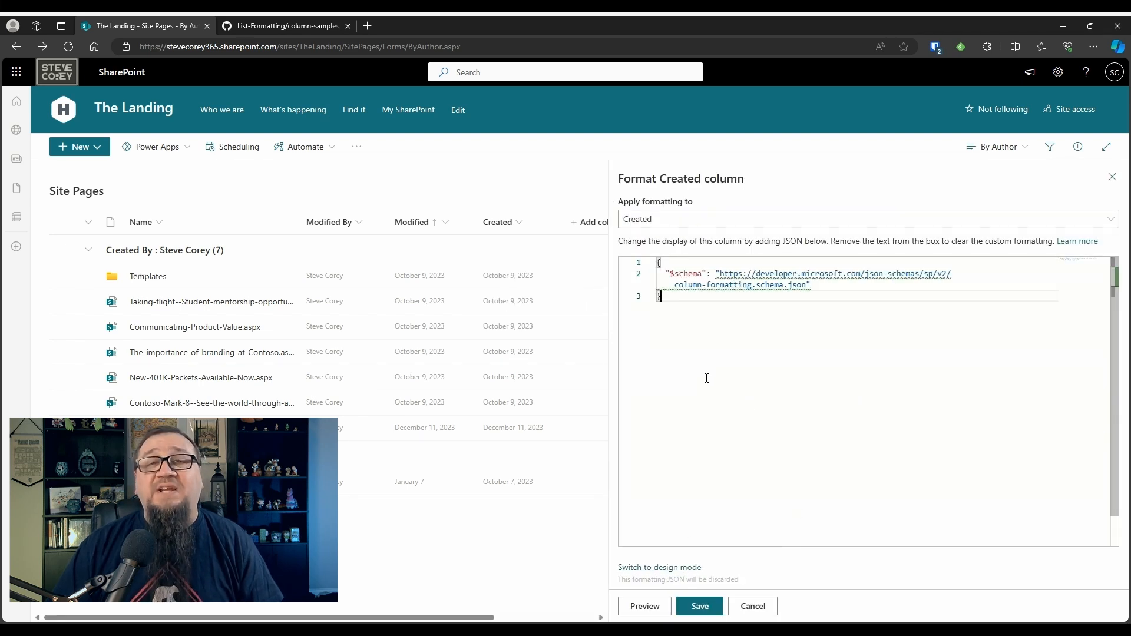
pyautogui.moveTo(575, 303)
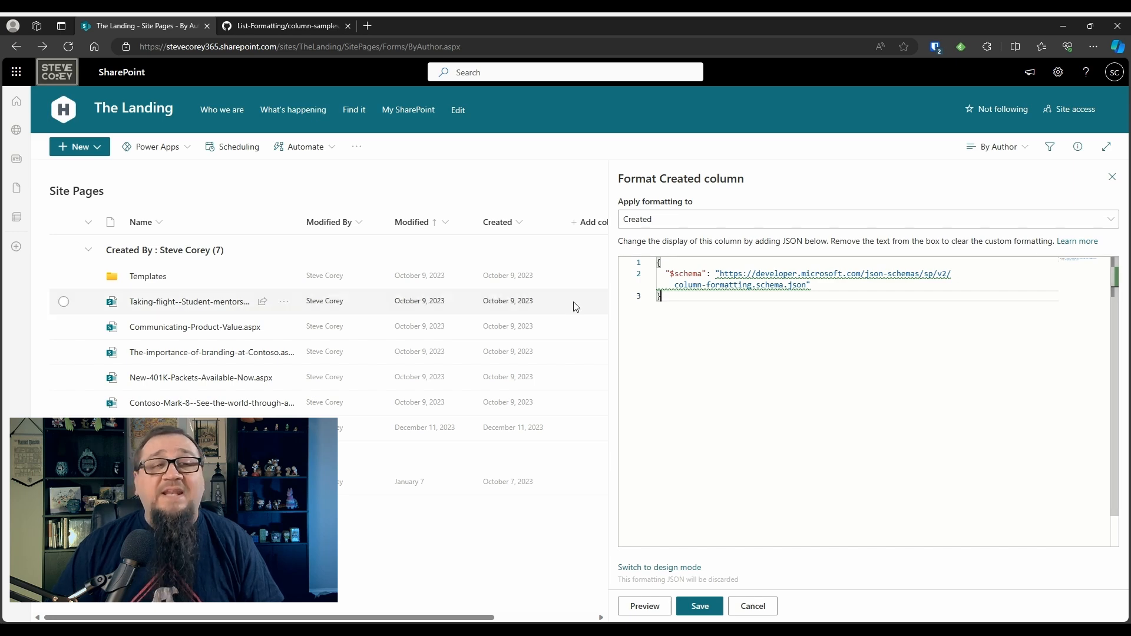
pyautogui.click(284, 24)
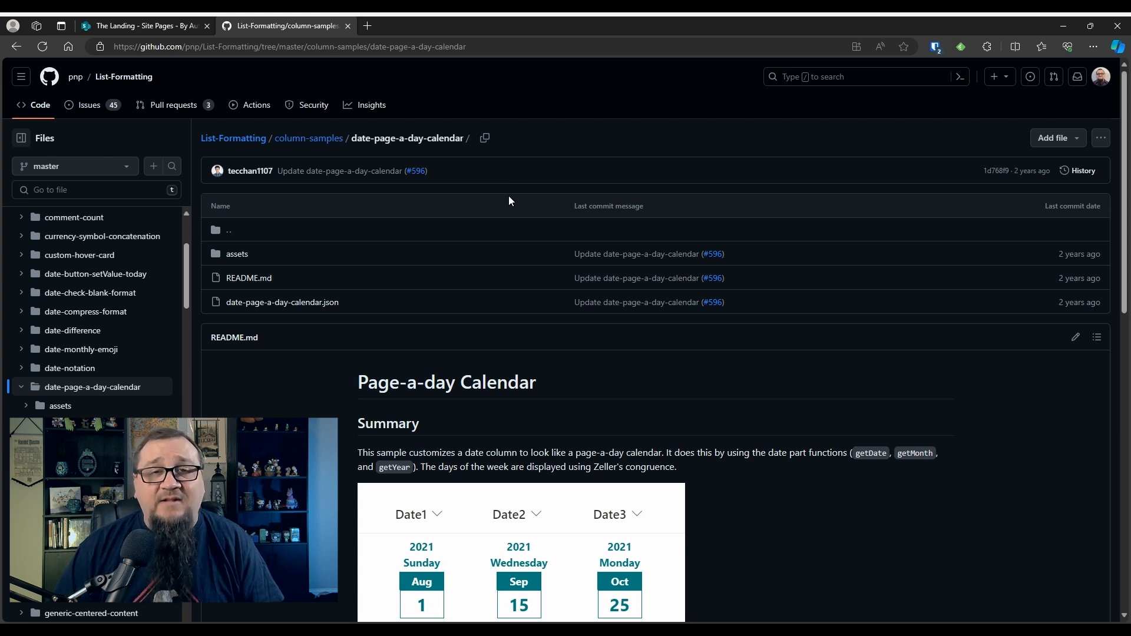
pyautogui.moveTo(539, 343)
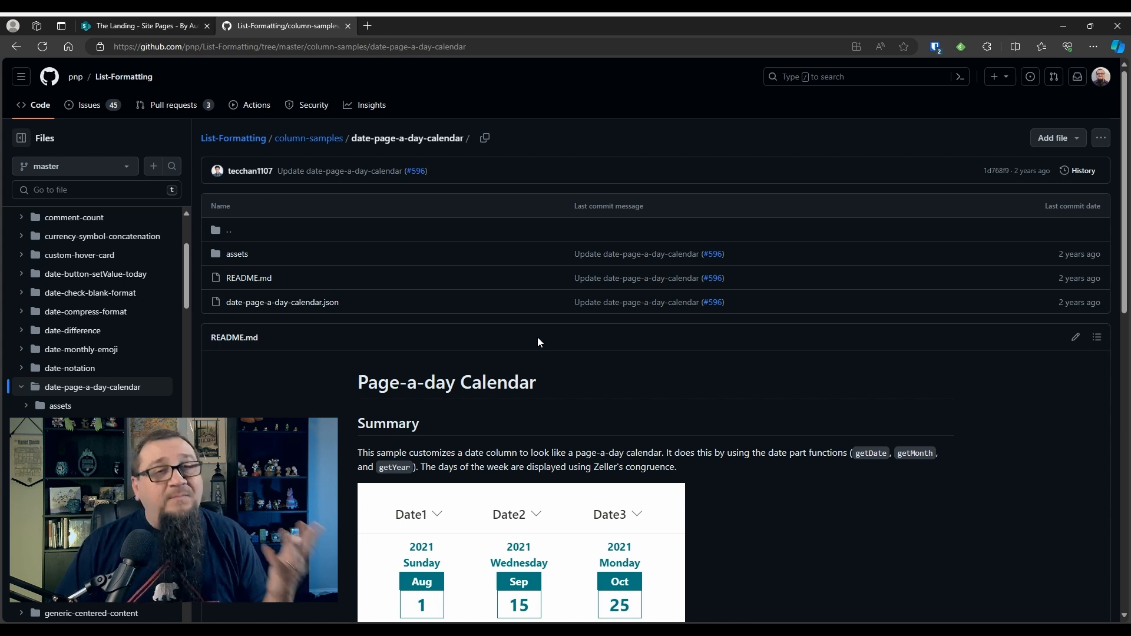
pyautogui.moveTo(453, 418)
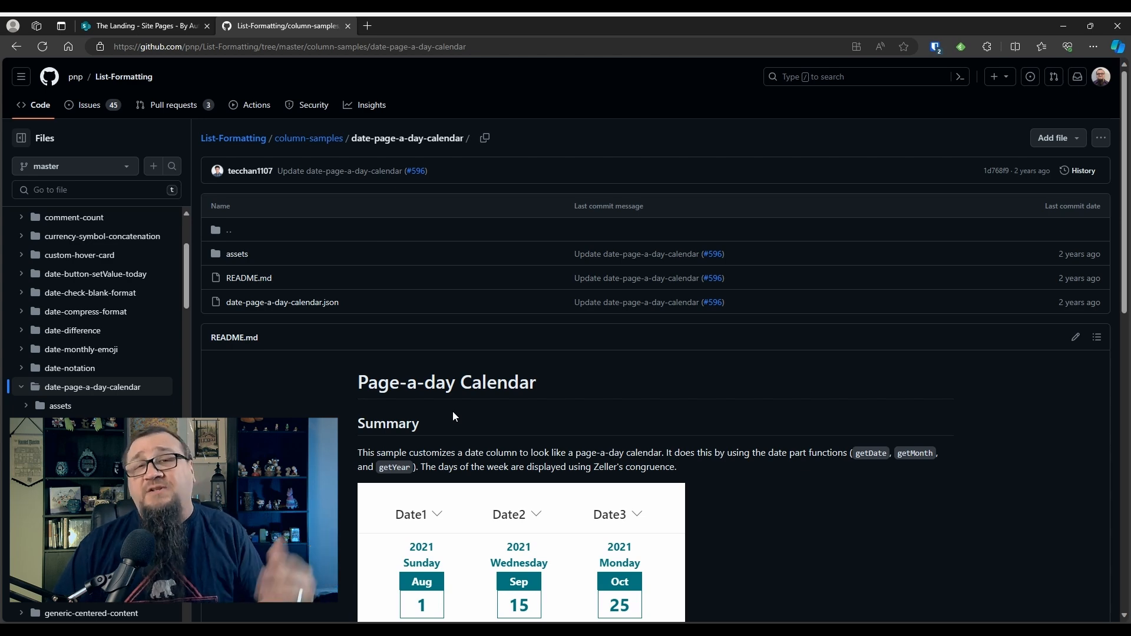
# Read through the Page-a-day Calendar README and return to the top of the sample folder.
pyautogui.scroll(-3)
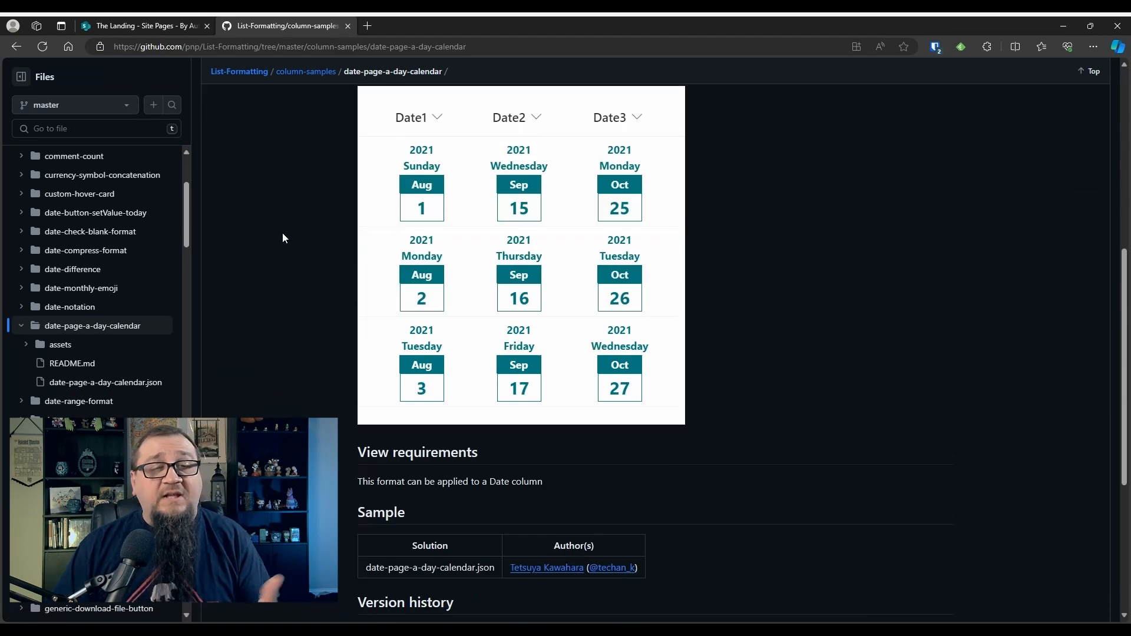
pyautogui.scroll(-3)
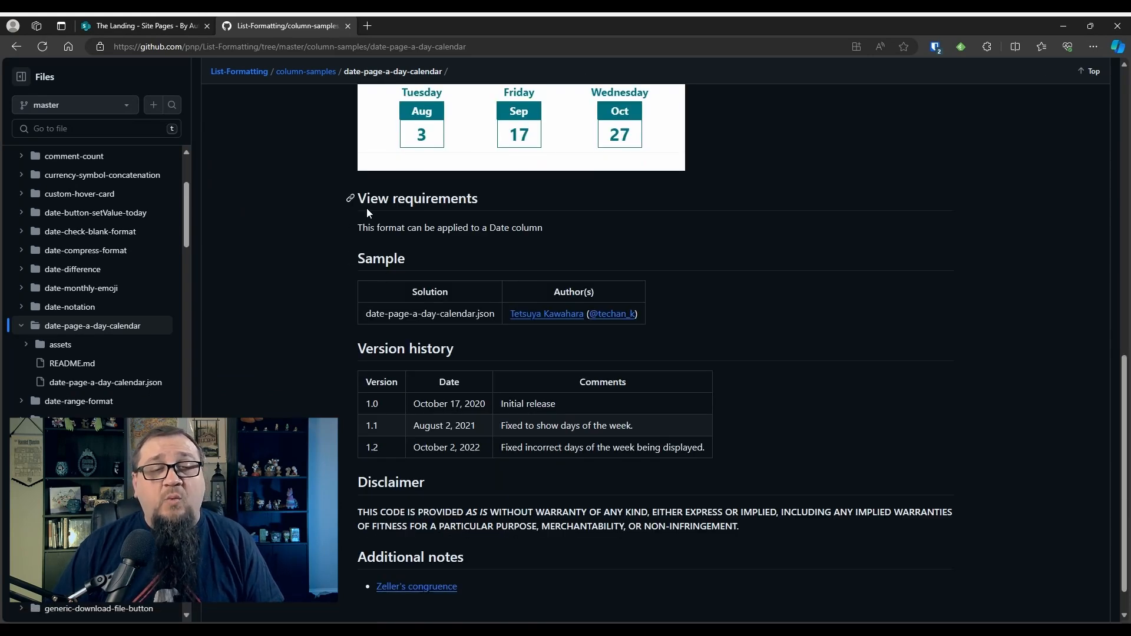
pyautogui.moveTo(555, 234)
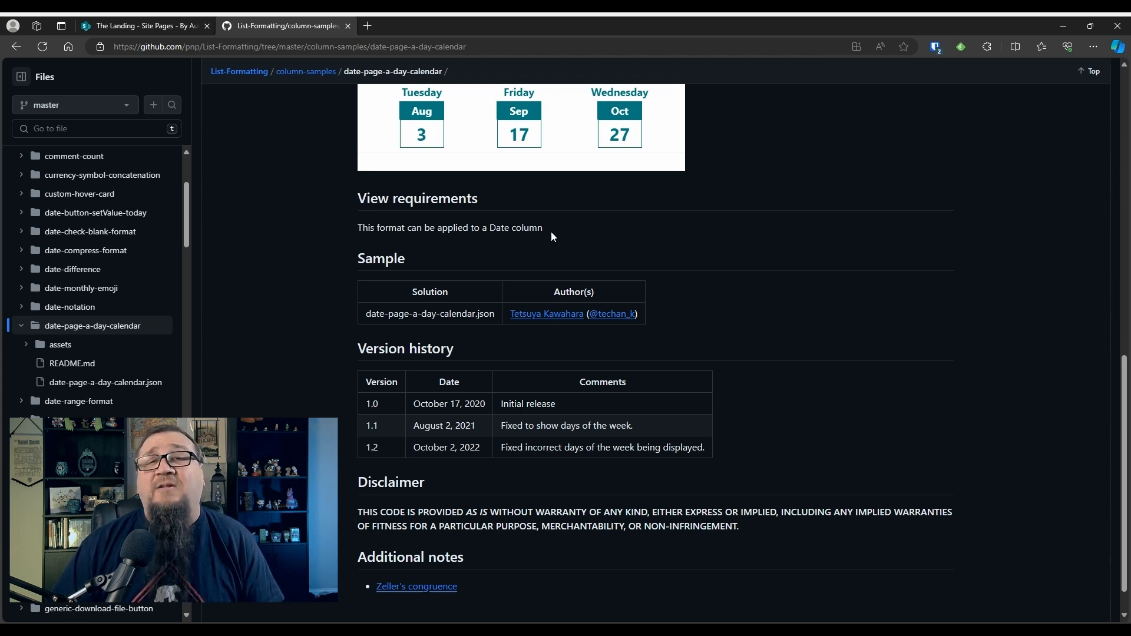
pyautogui.scroll(3)
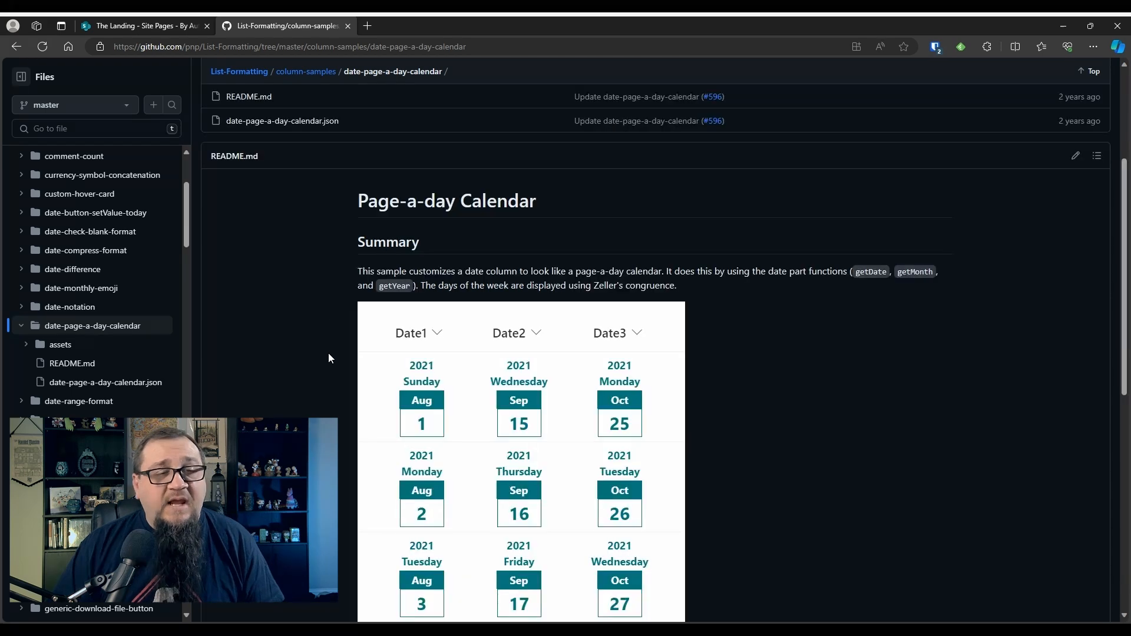
pyautogui.click(282, 120)
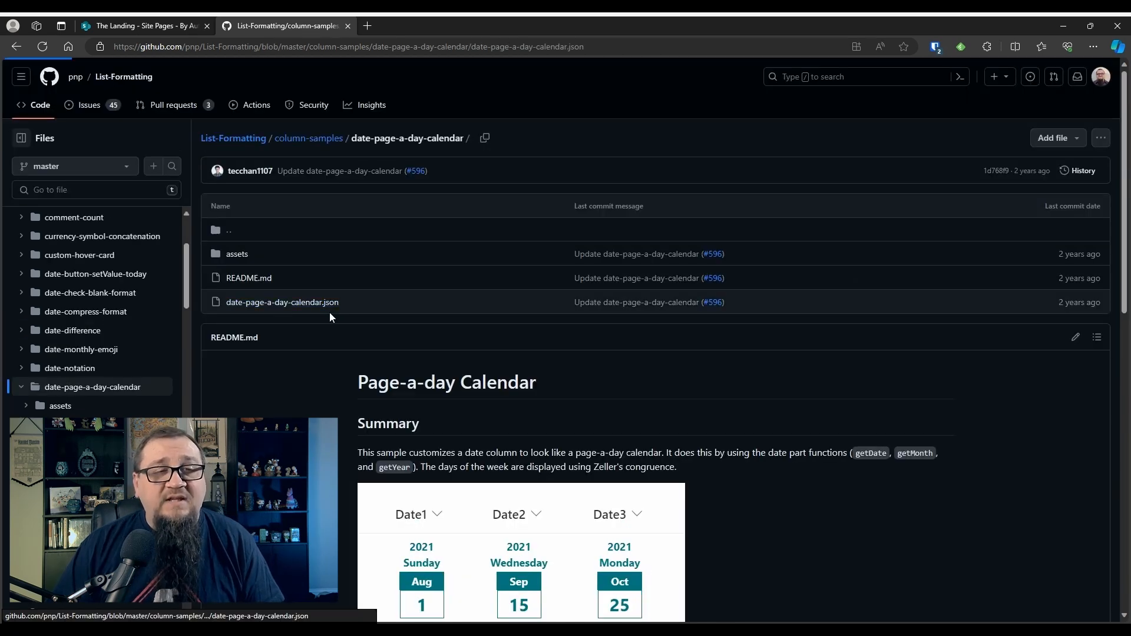
# Copy the raw contents of date-page-a-day-calendar.json and return to Site Pages.
pyautogui.click(281, 302)
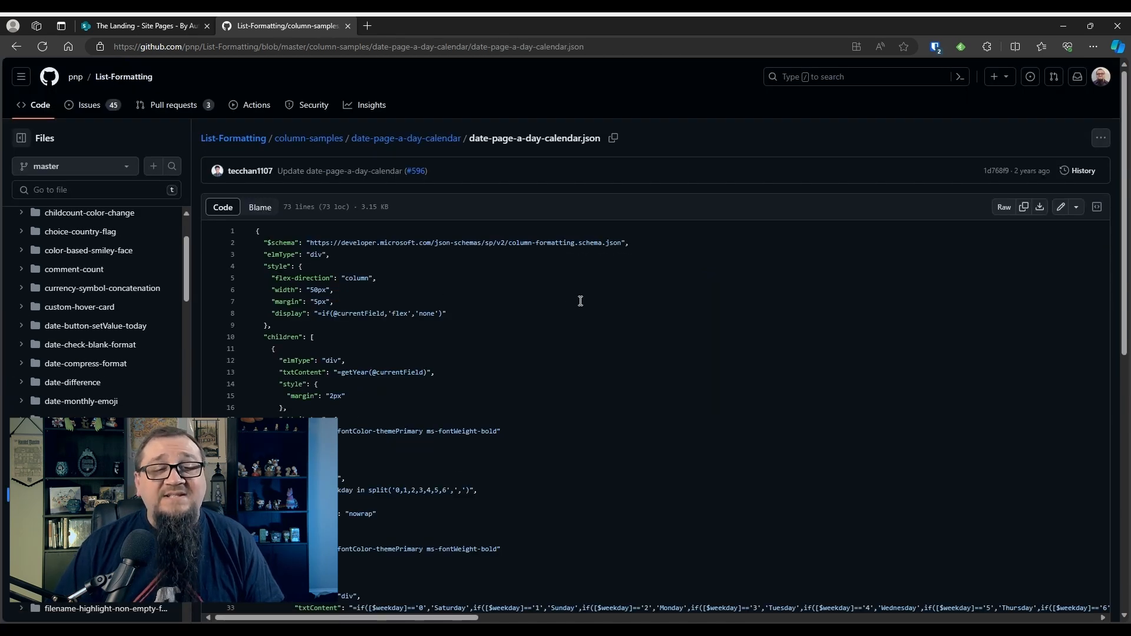
pyautogui.moveTo(585, 310)
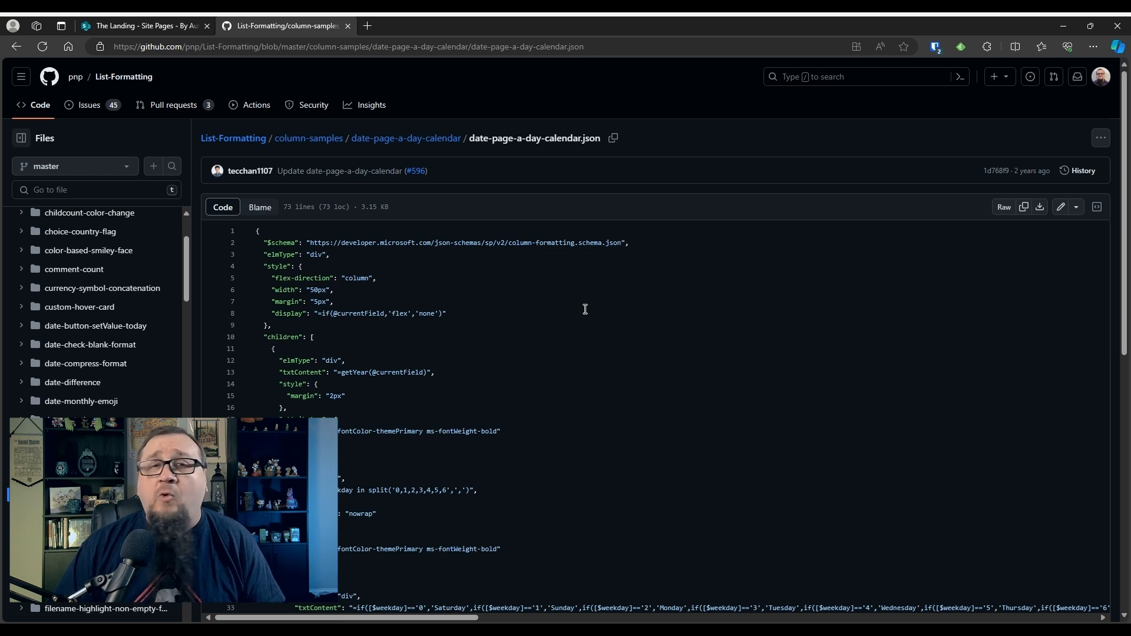
pyautogui.moveTo(603, 294)
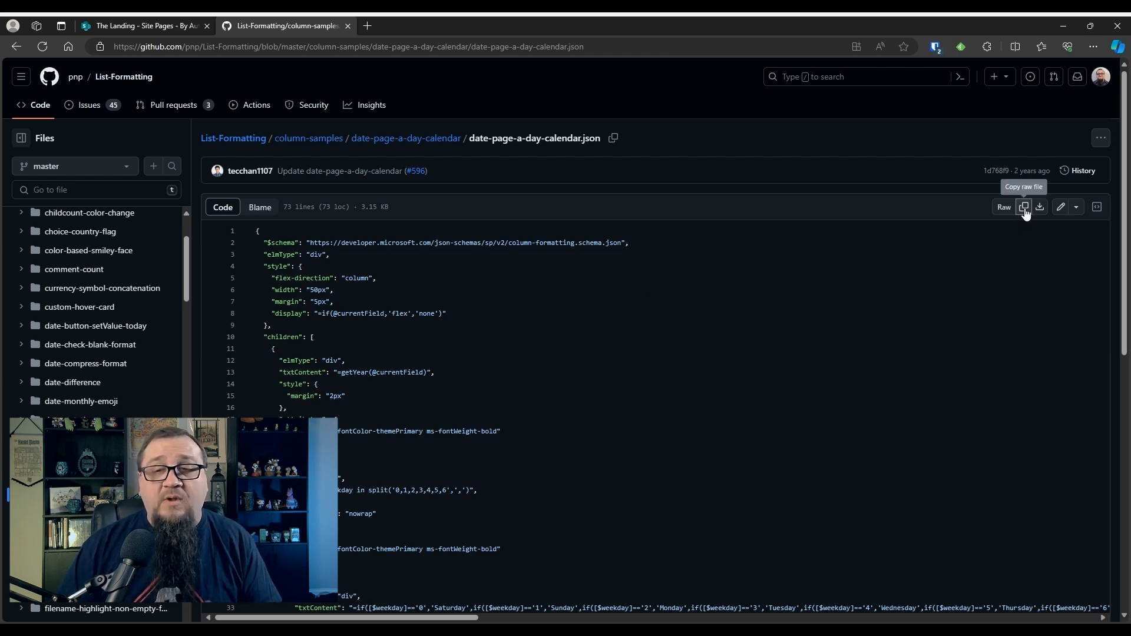
pyautogui.click(1024, 207)
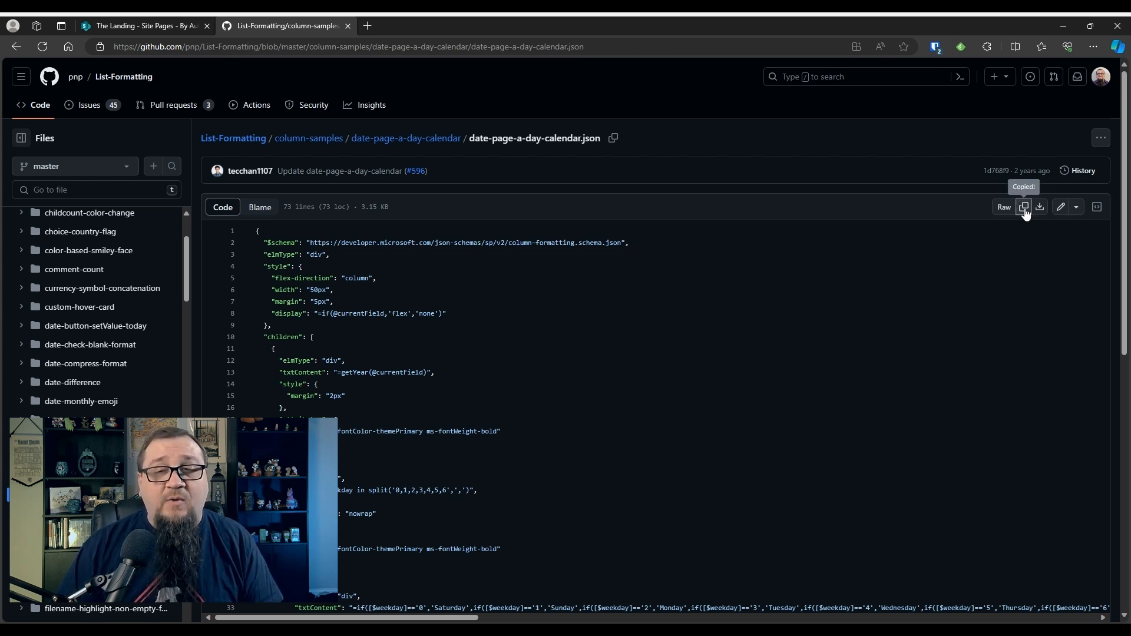
pyautogui.click(144, 25)
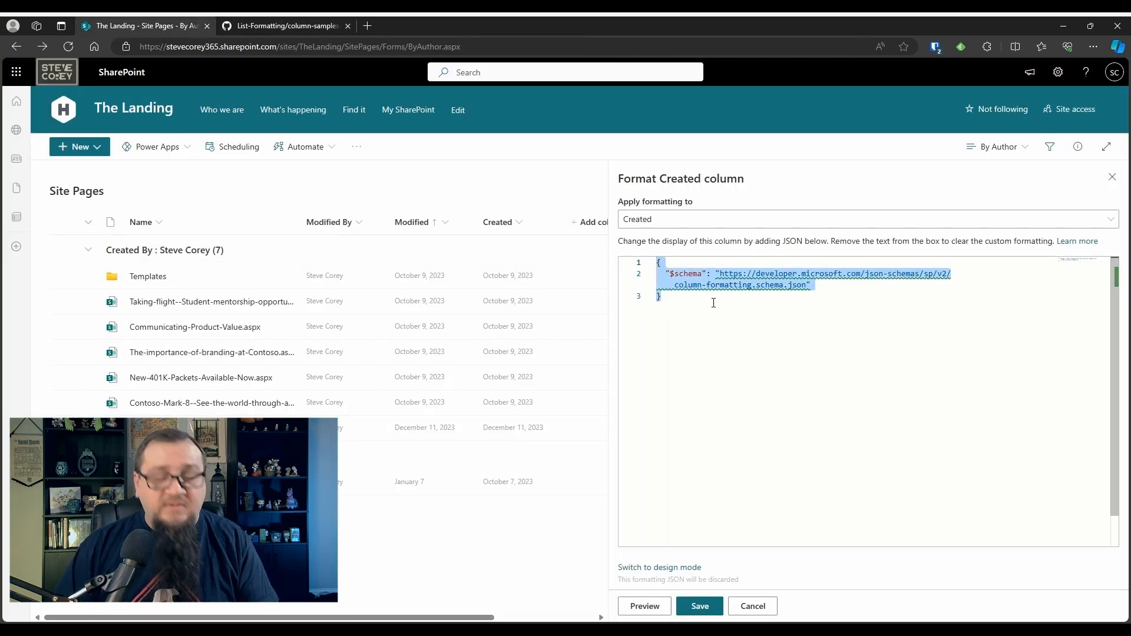
pyautogui.moveTo(781, 345)
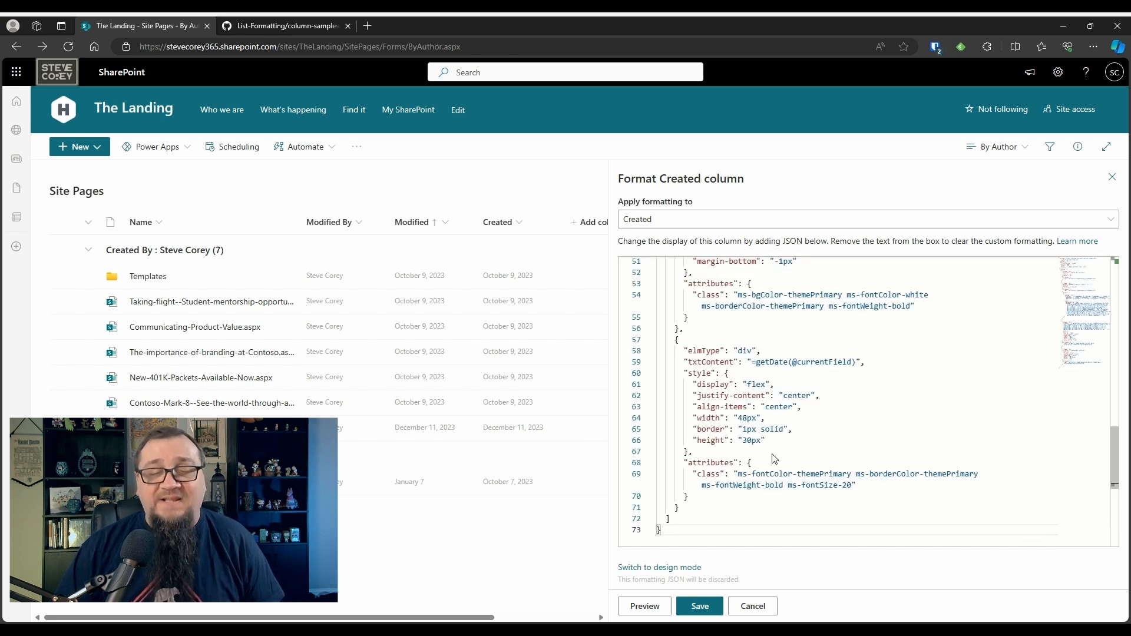
# Save the pasted calendar JSON on the Created column and close the formatting pane.
pyautogui.click(699, 606)
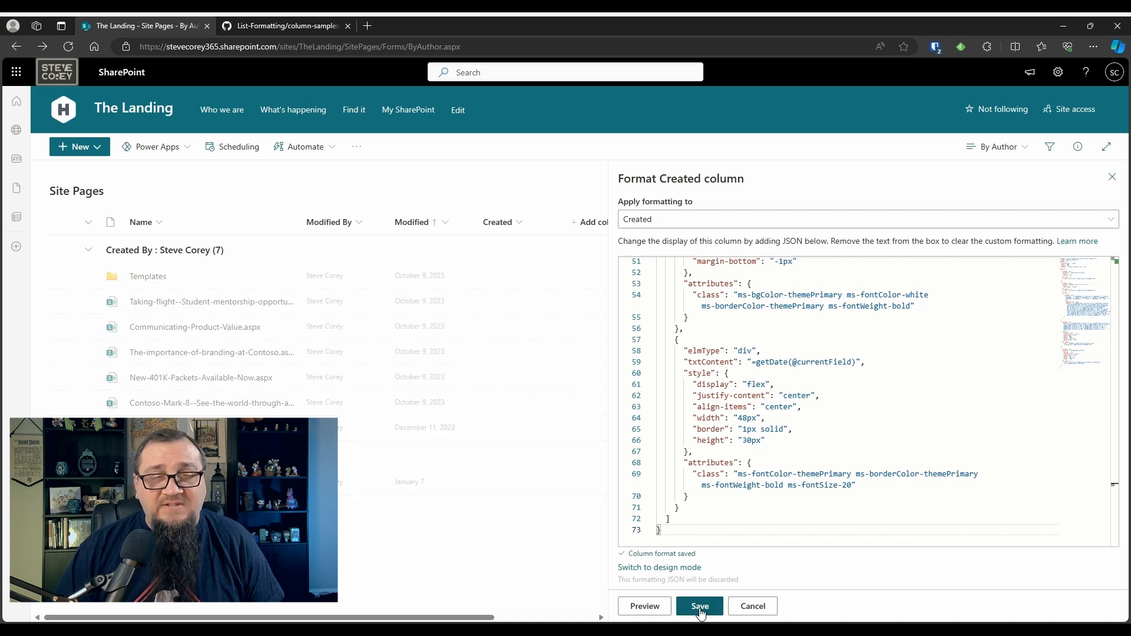
pyautogui.click(699, 605)
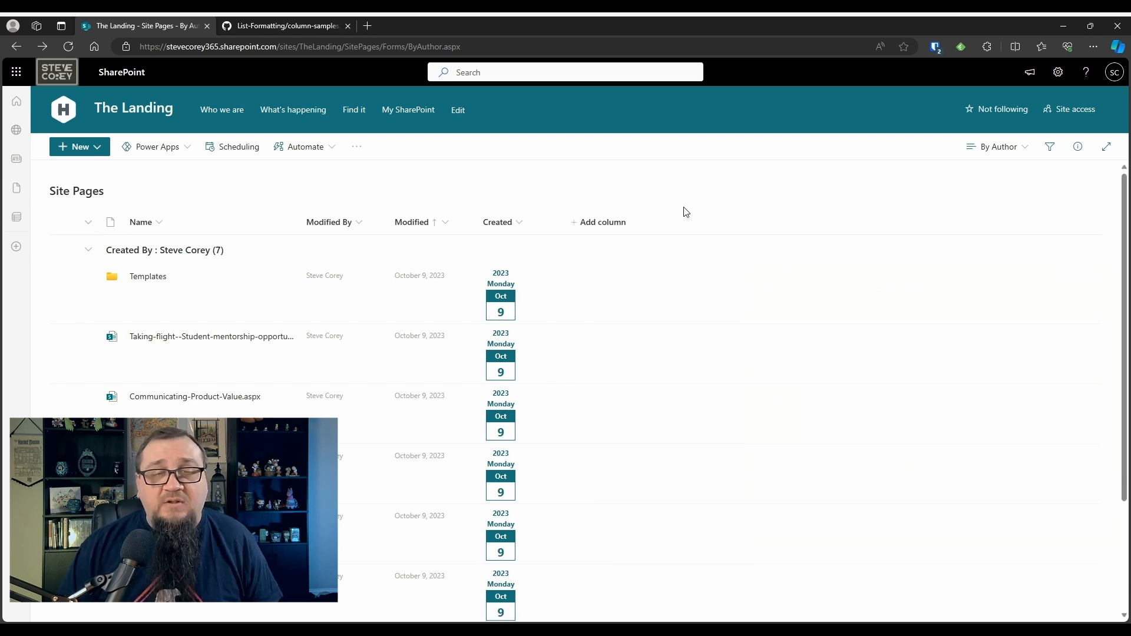
pyautogui.click(68, 46)
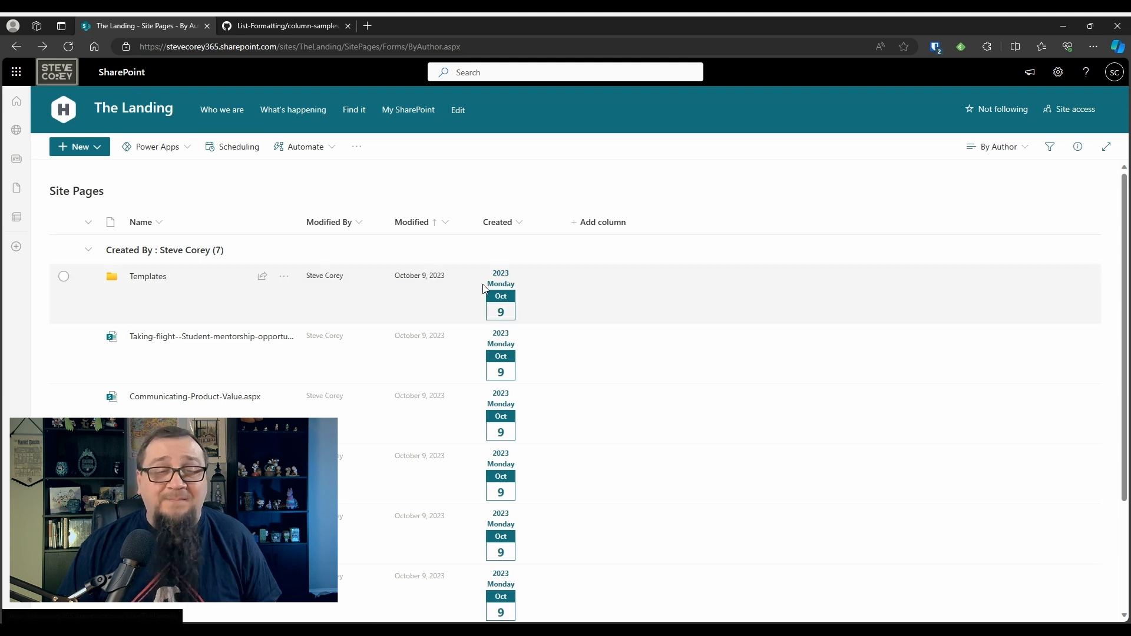
pyautogui.moveTo(543, 299)
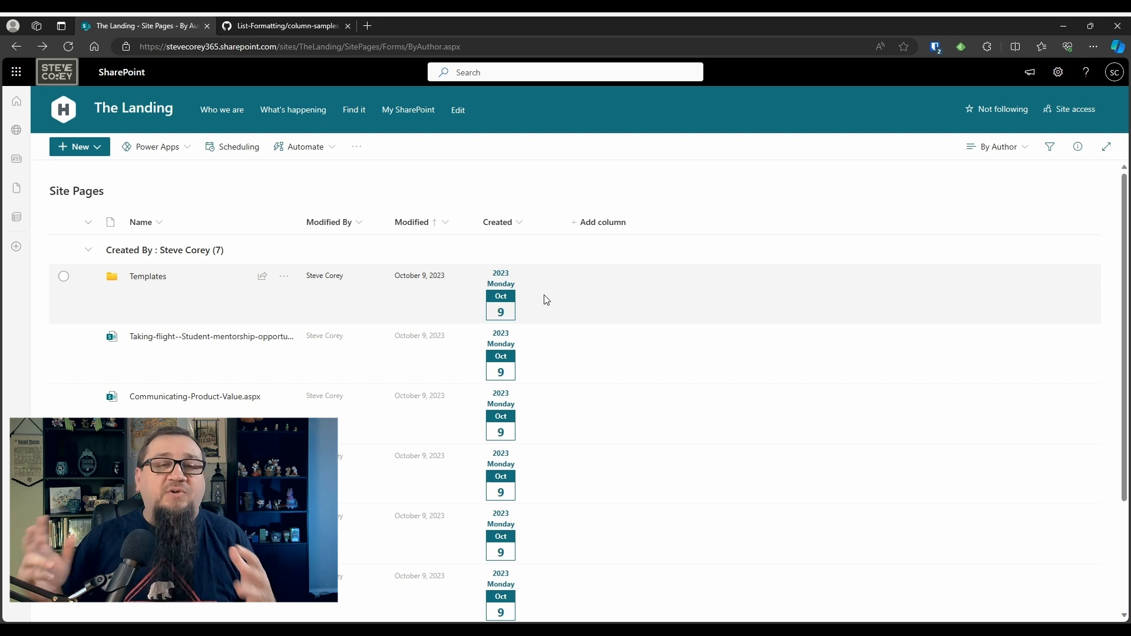
pyautogui.moveTo(533, 287)
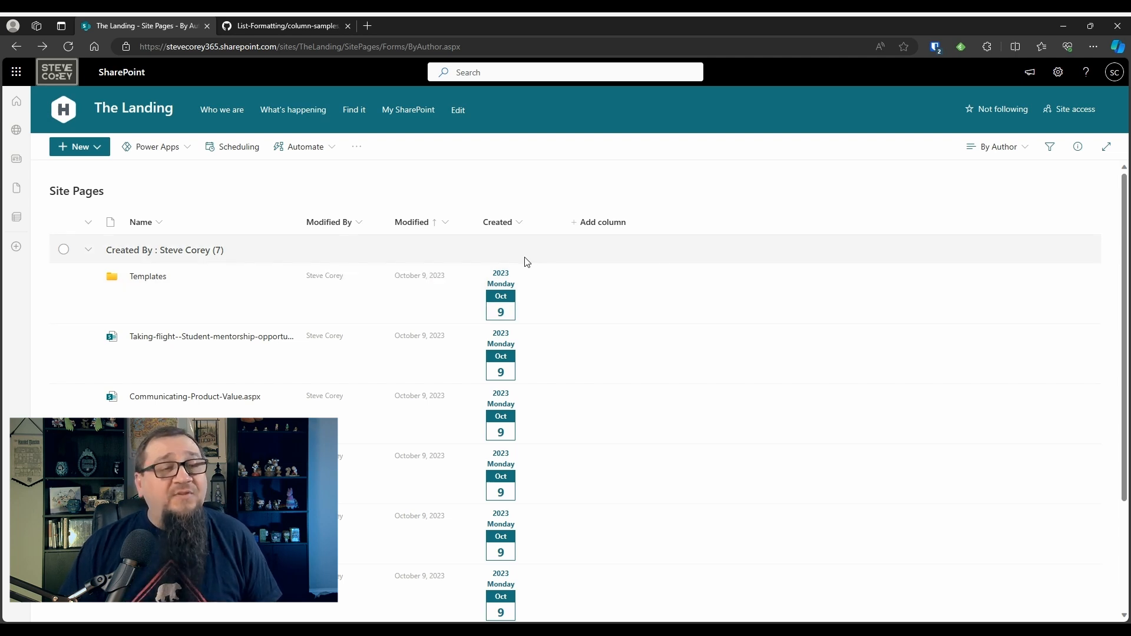
pyautogui.moveTo(455, 204)
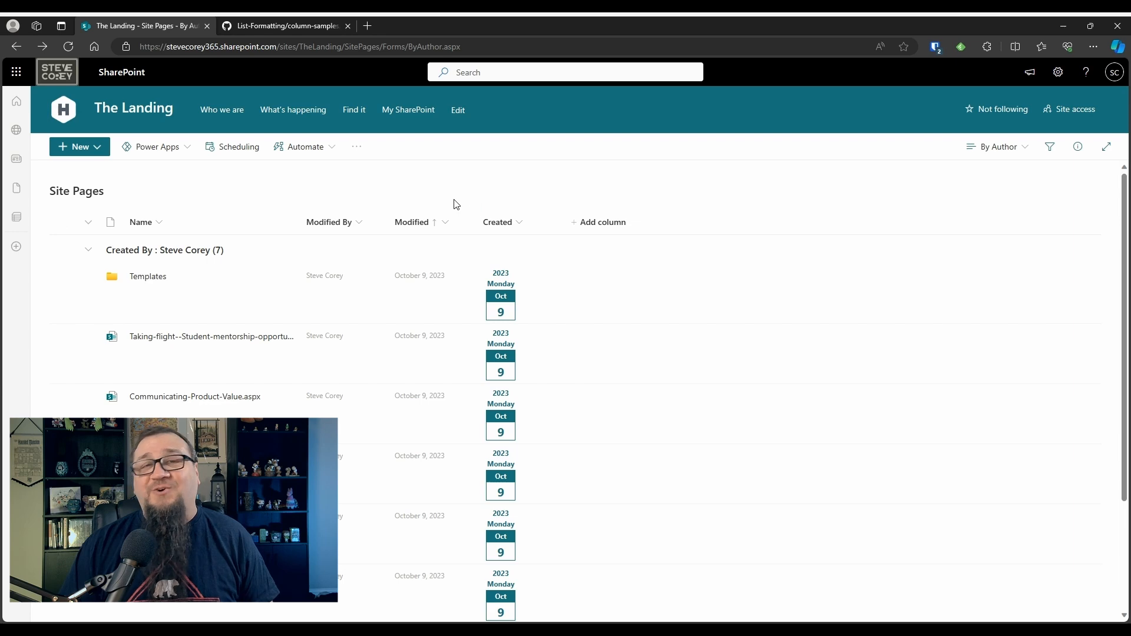
pyautogui.click(285, 25)
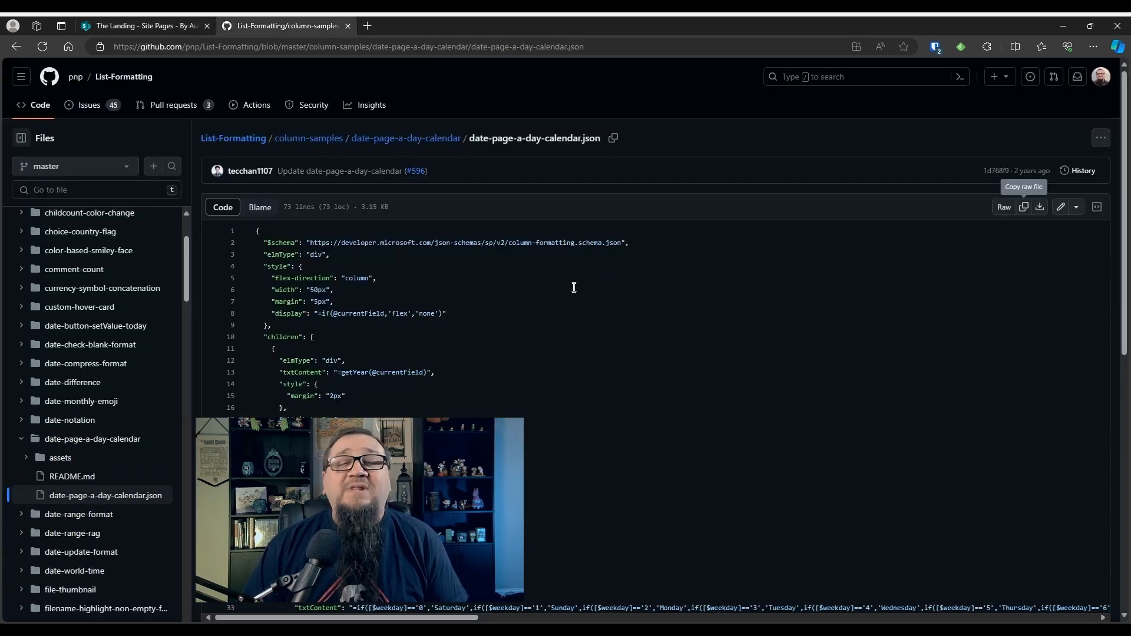
pyautogui.scroll(-3)
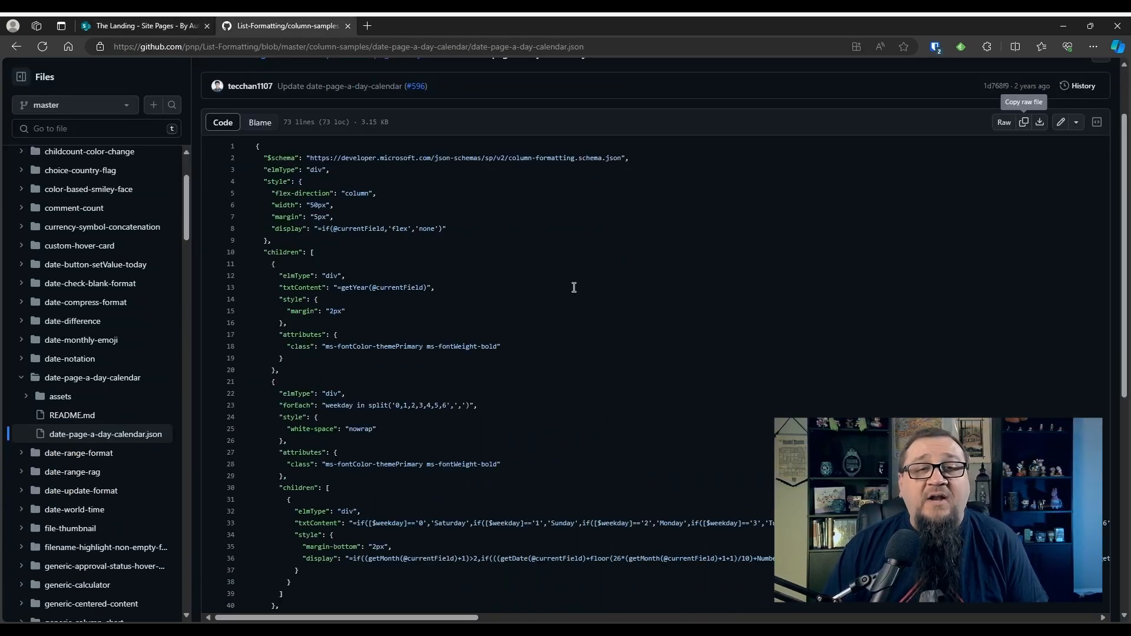
pyautogui.scroll(3)
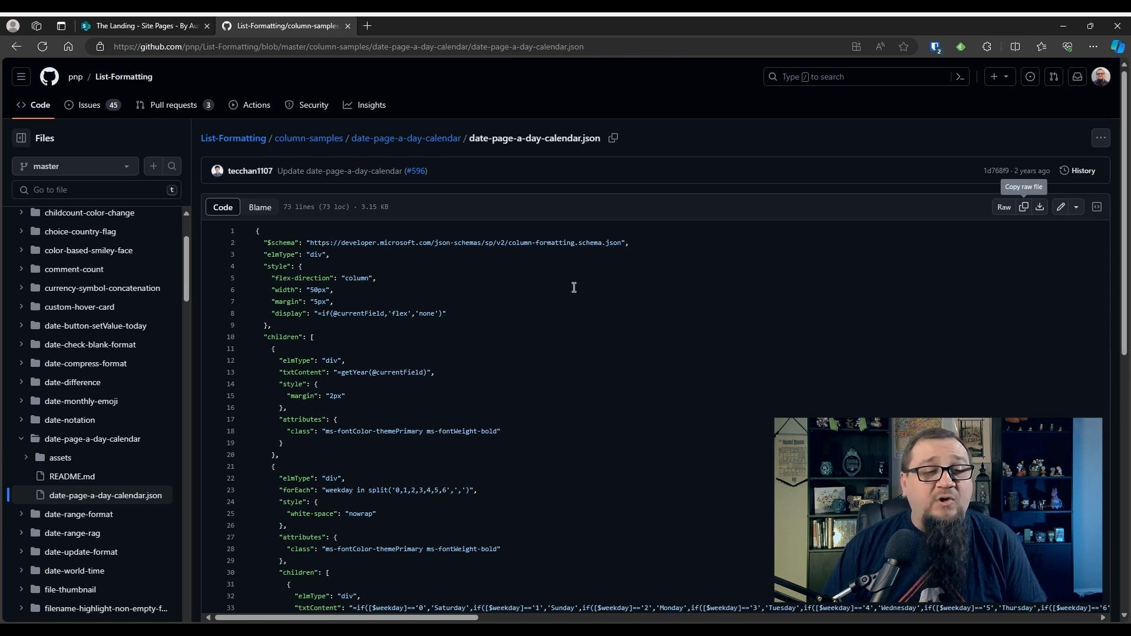
pyautogui.moveTo(535, 325)
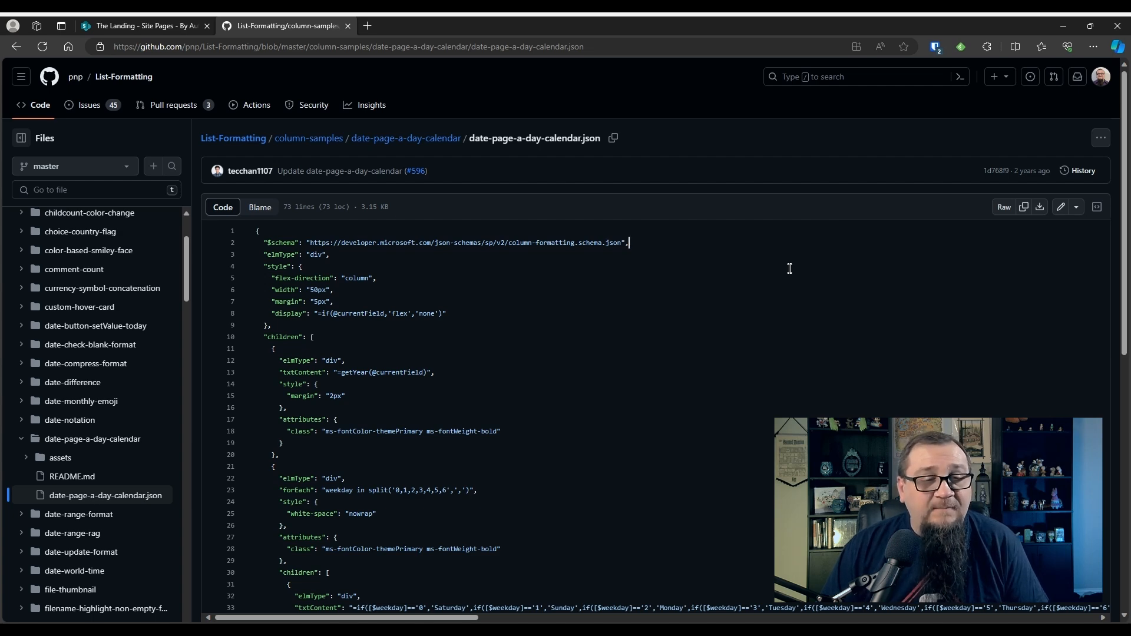
pyautogui.scroll(-3)
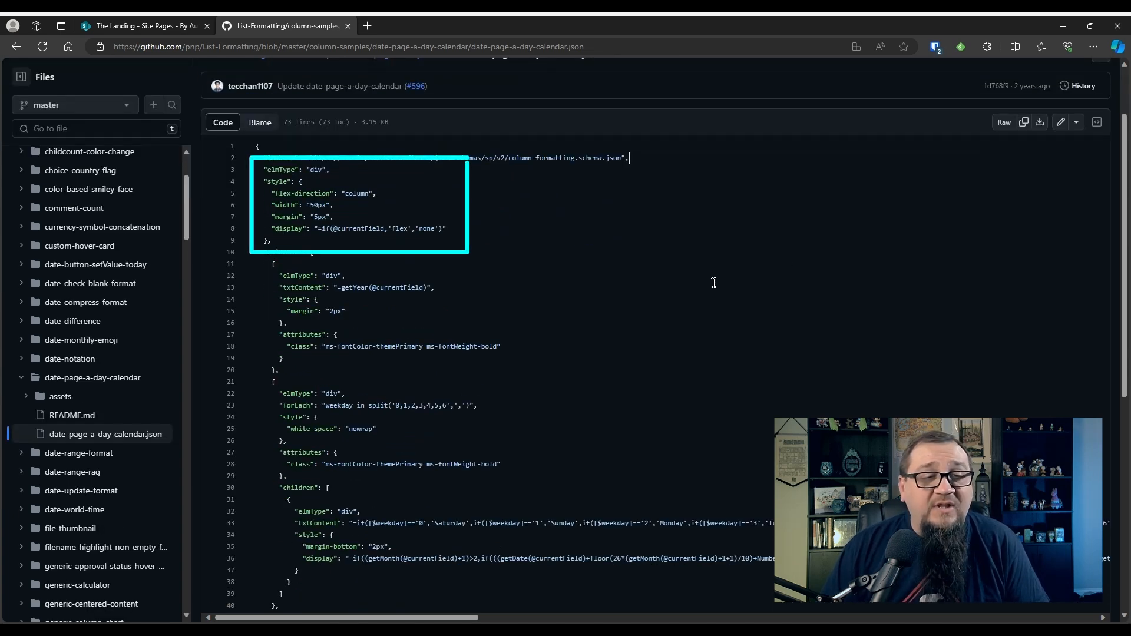
pyautogui.moveTo(655, 249)
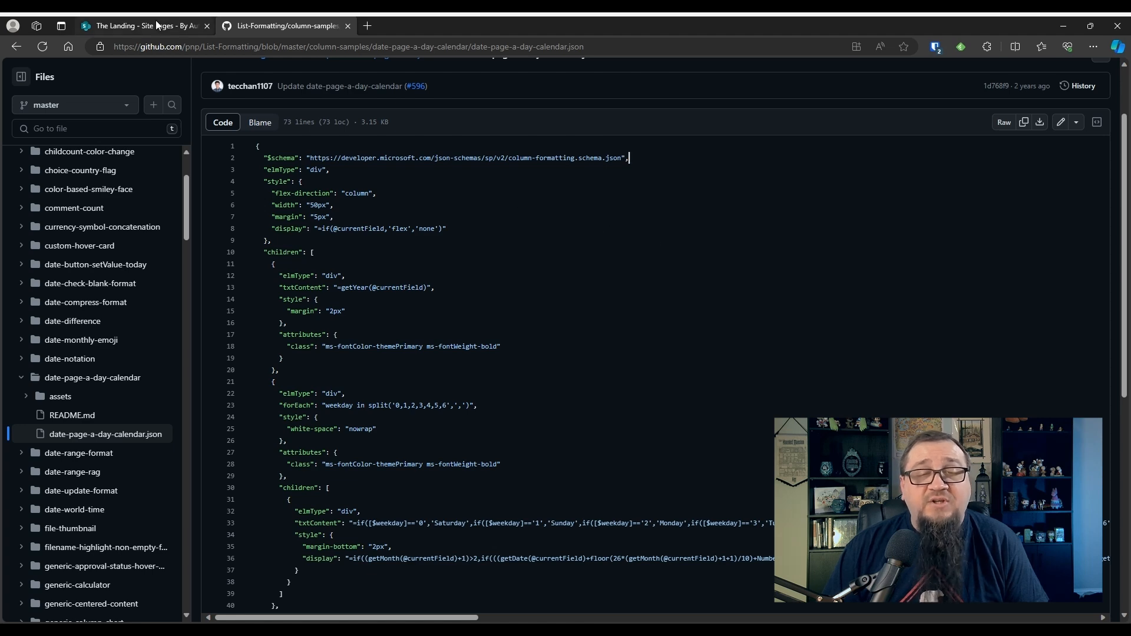
pyautogui.click(143, 24)
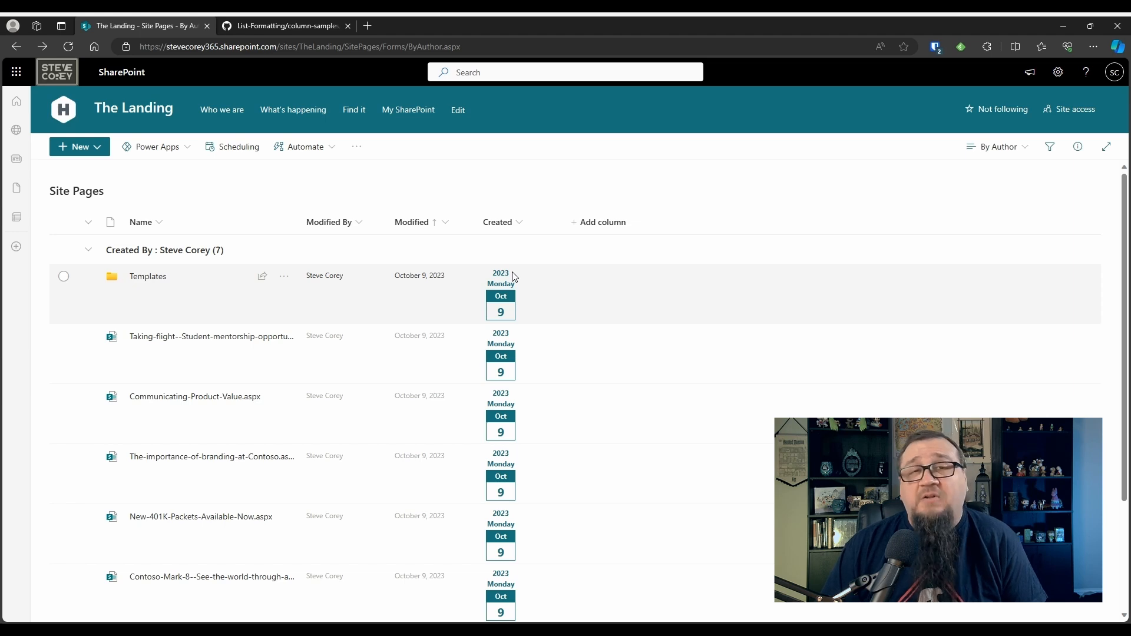
# Switch back to the GitHub tab showing date-page-a-day-calendar.json.
pyautogui.click(286, 25)
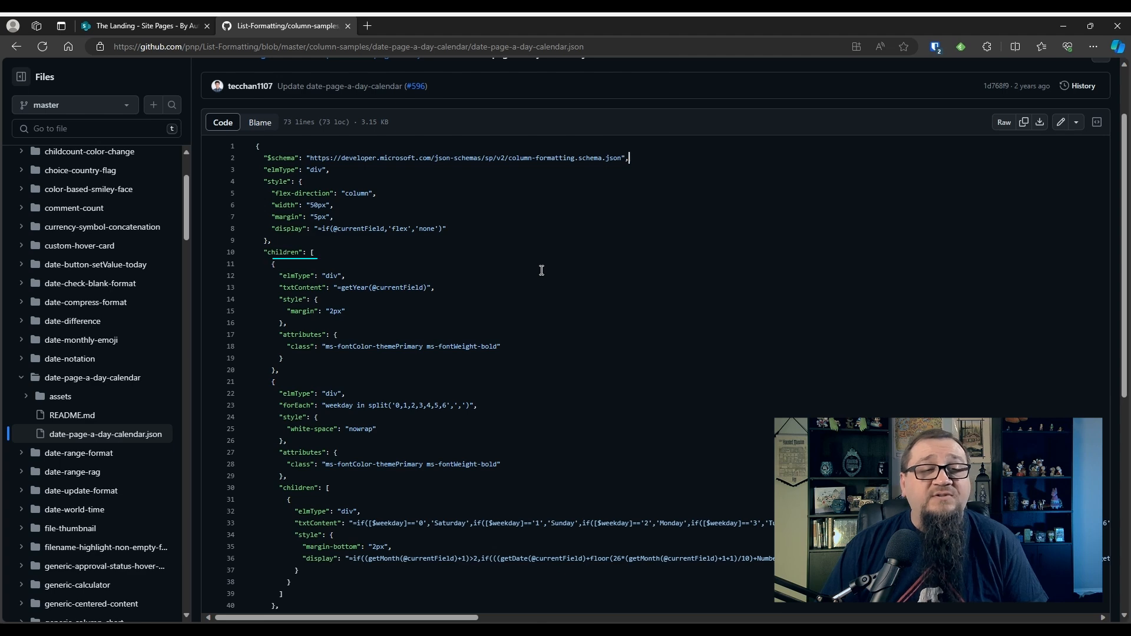
pyautogui.scroll(-3)
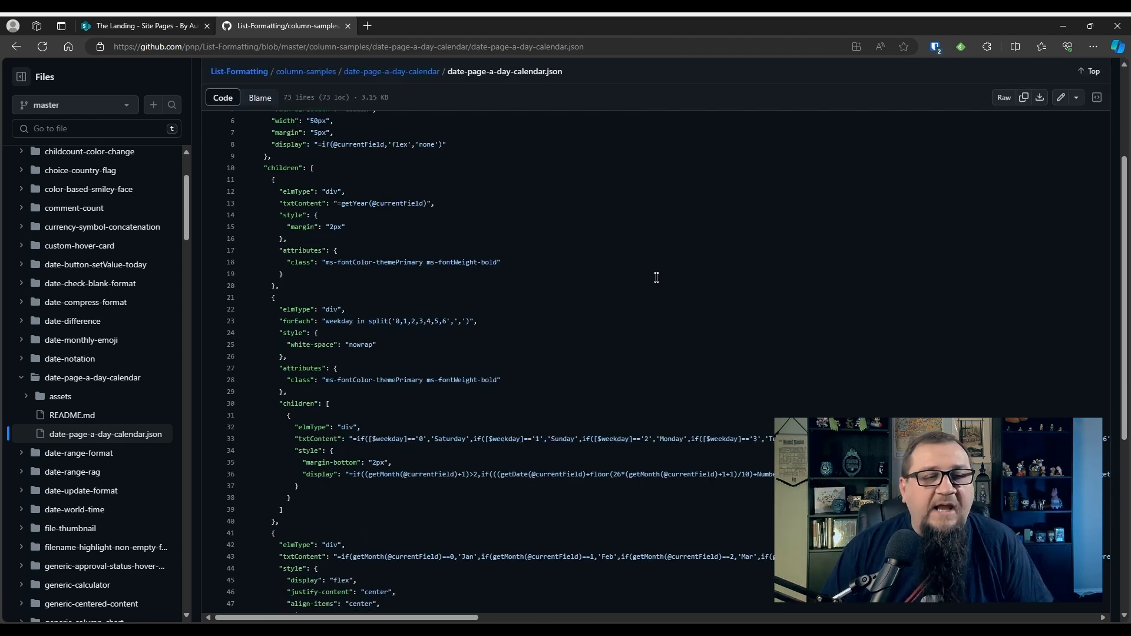
pyautogui.click(143, 25)
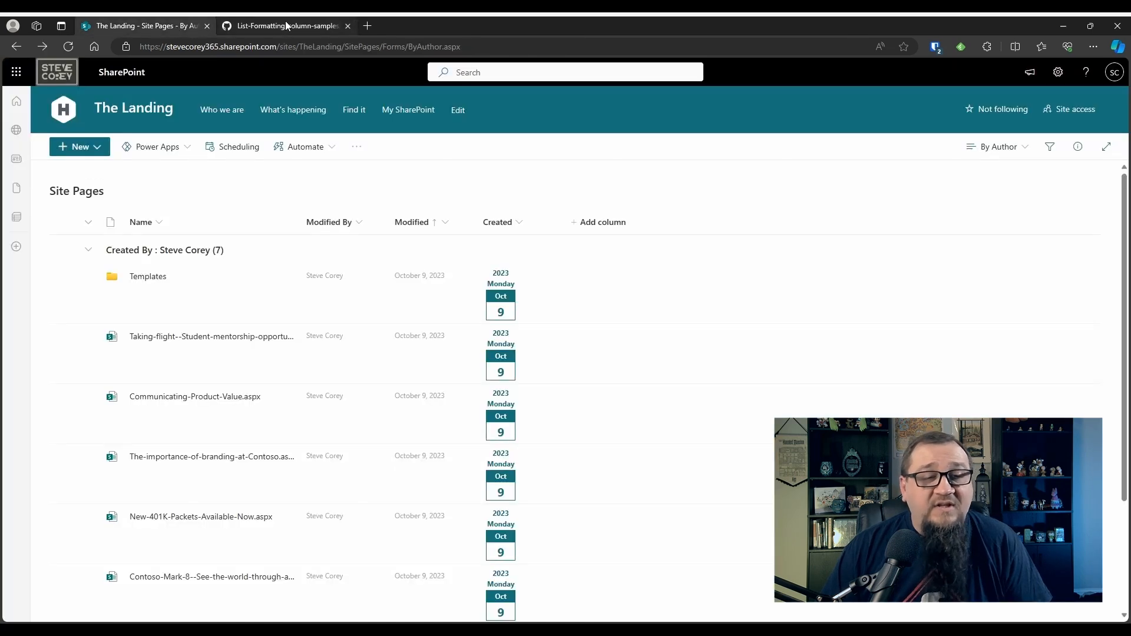
pyautogui.click(285, 24)
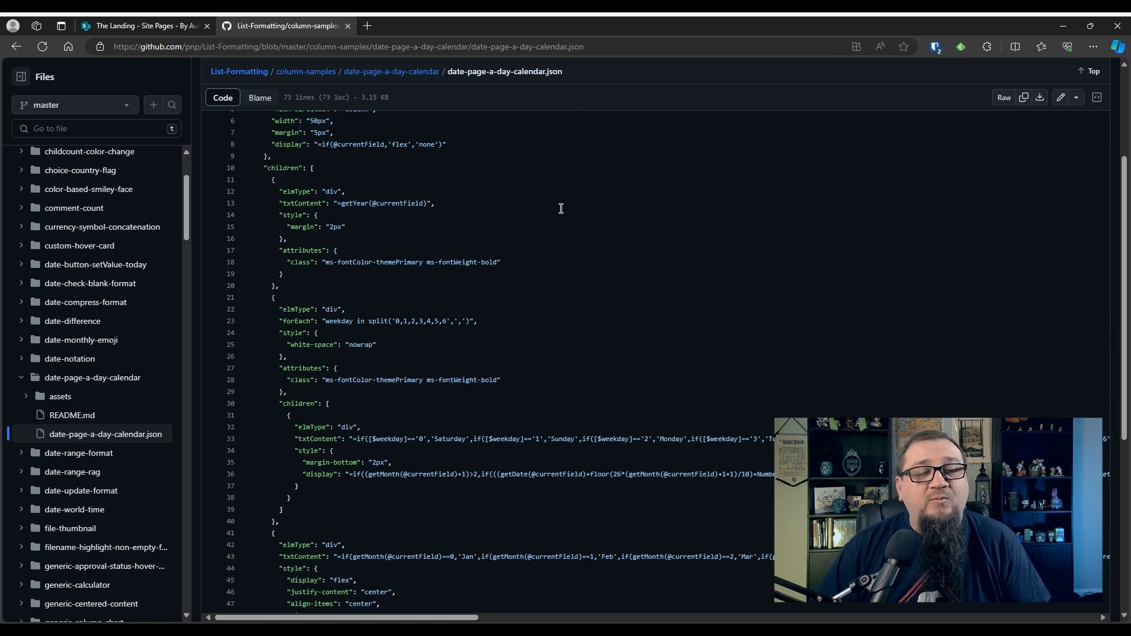
pyautogui.scroll(-3)
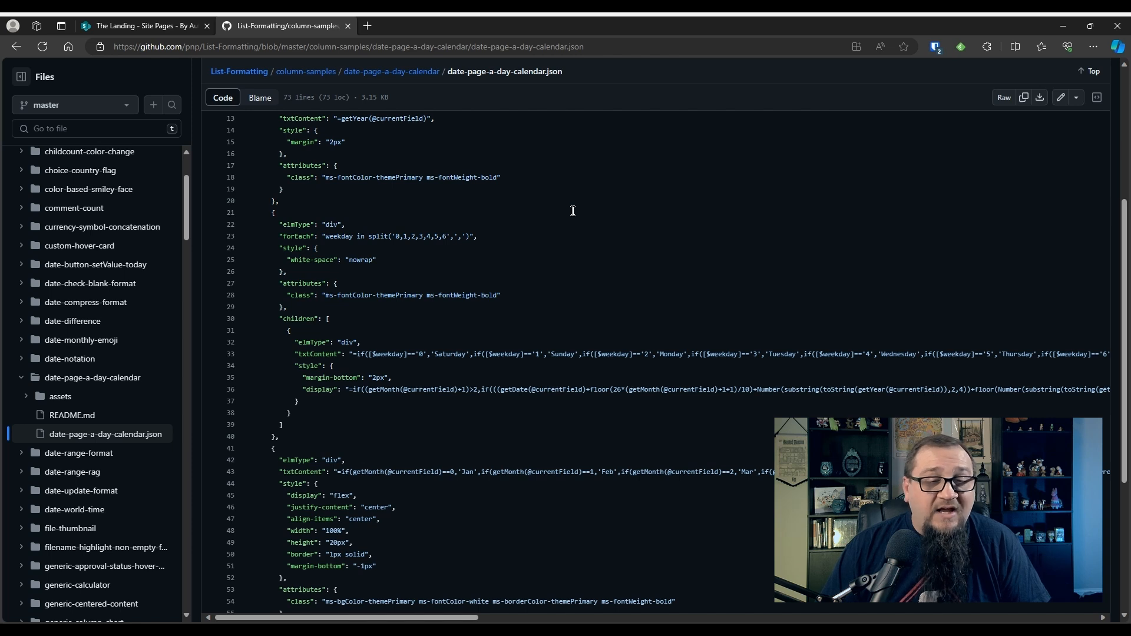
pyautogui.moveTo(523, 290)
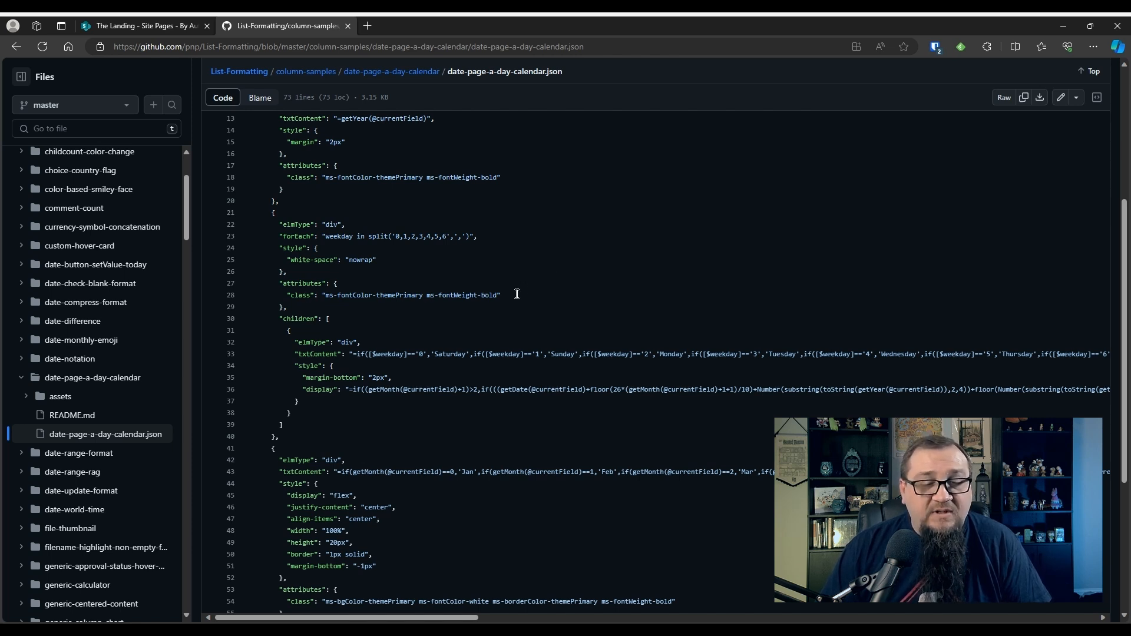
pyautogui.moveTo(548, 426)
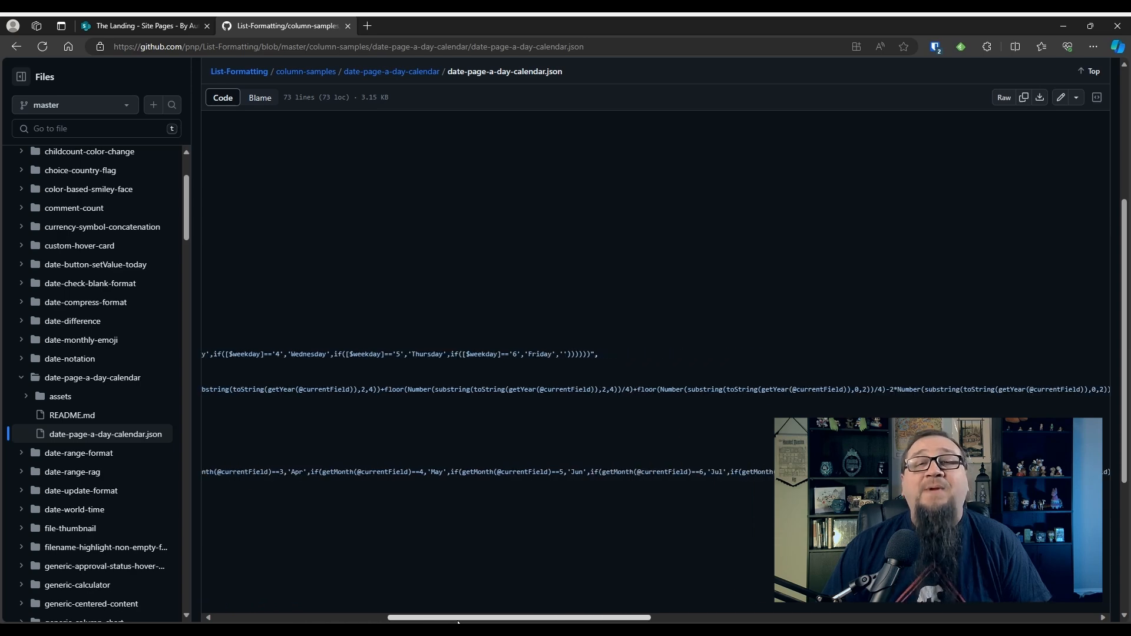
pyautogui.hscroll(3)
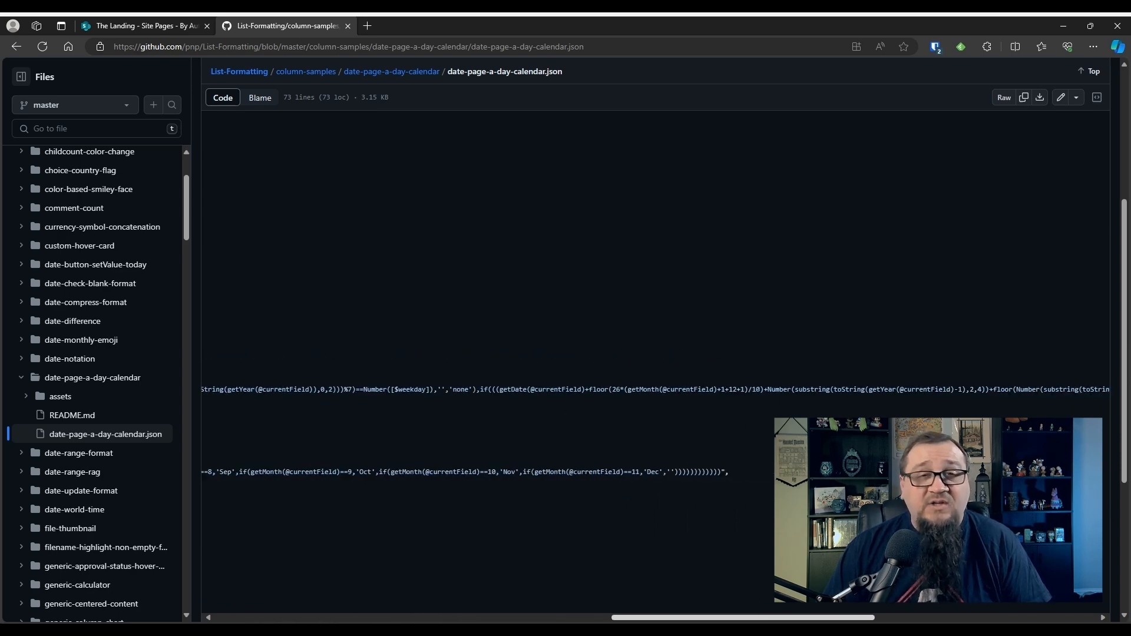
pyautogui.hscroll(-3)
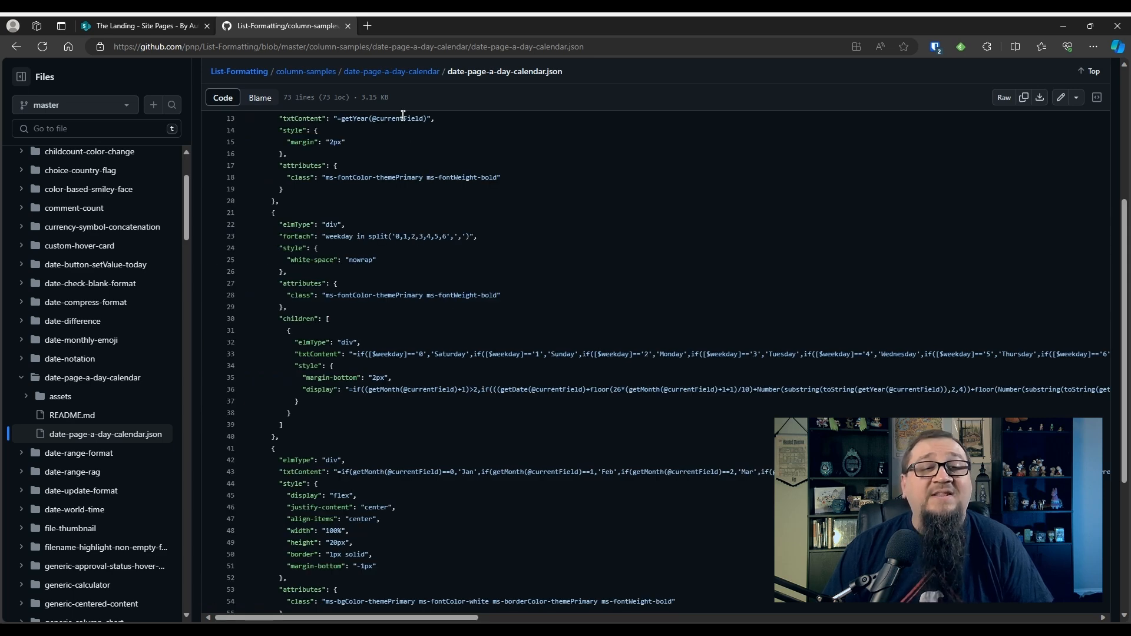
pyautogui.click(391, 71)
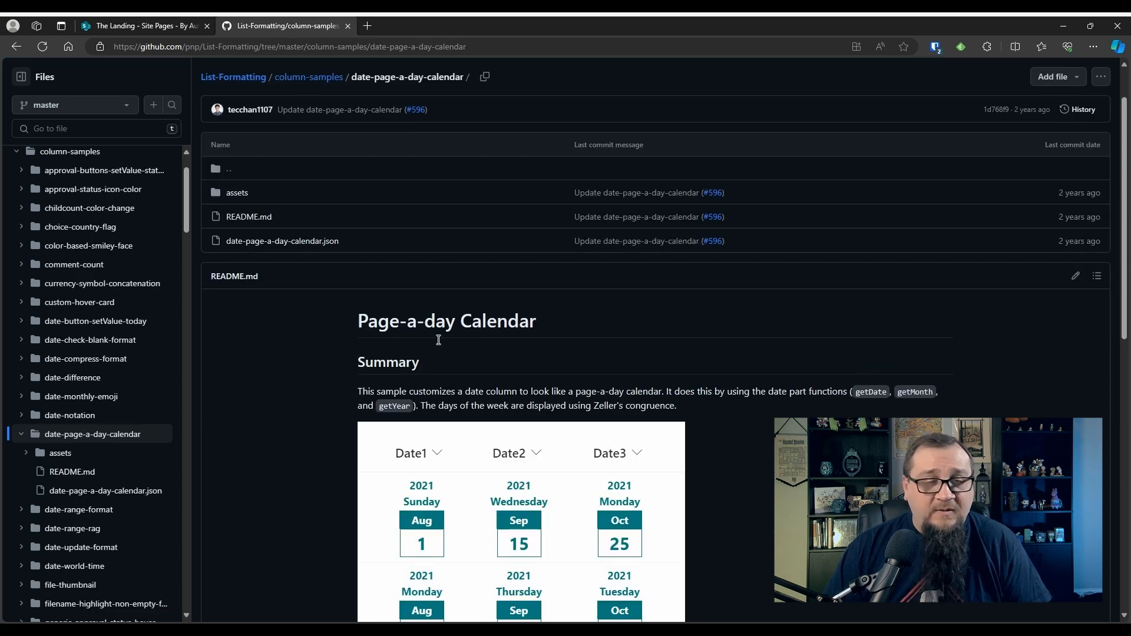
pyautogui.scroll(-3)
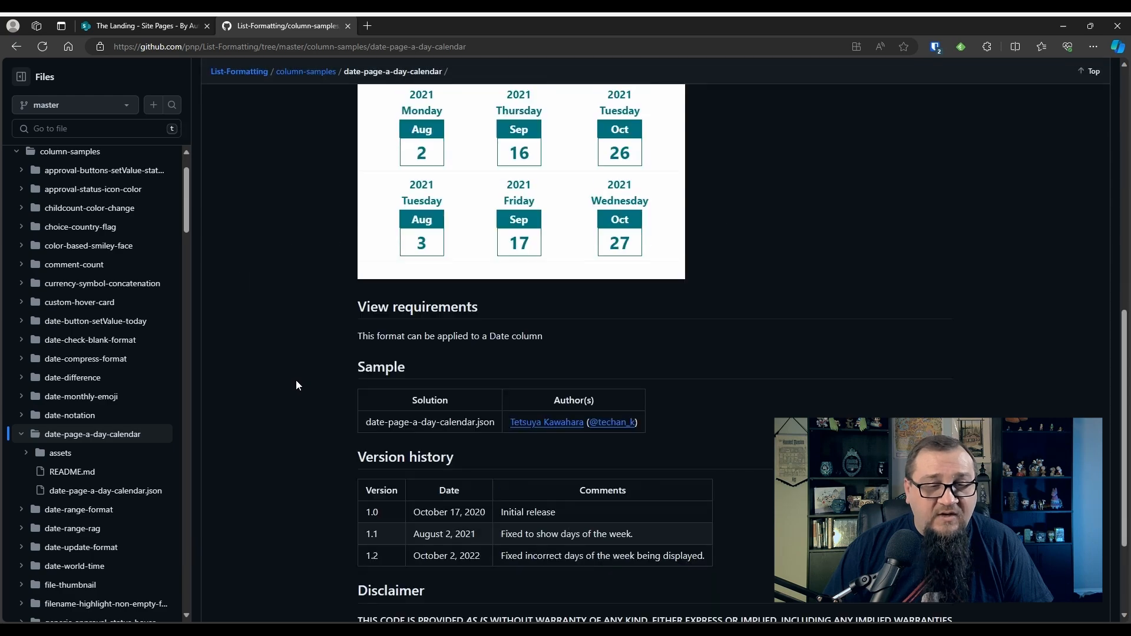
pyautogui.scroll(-3)
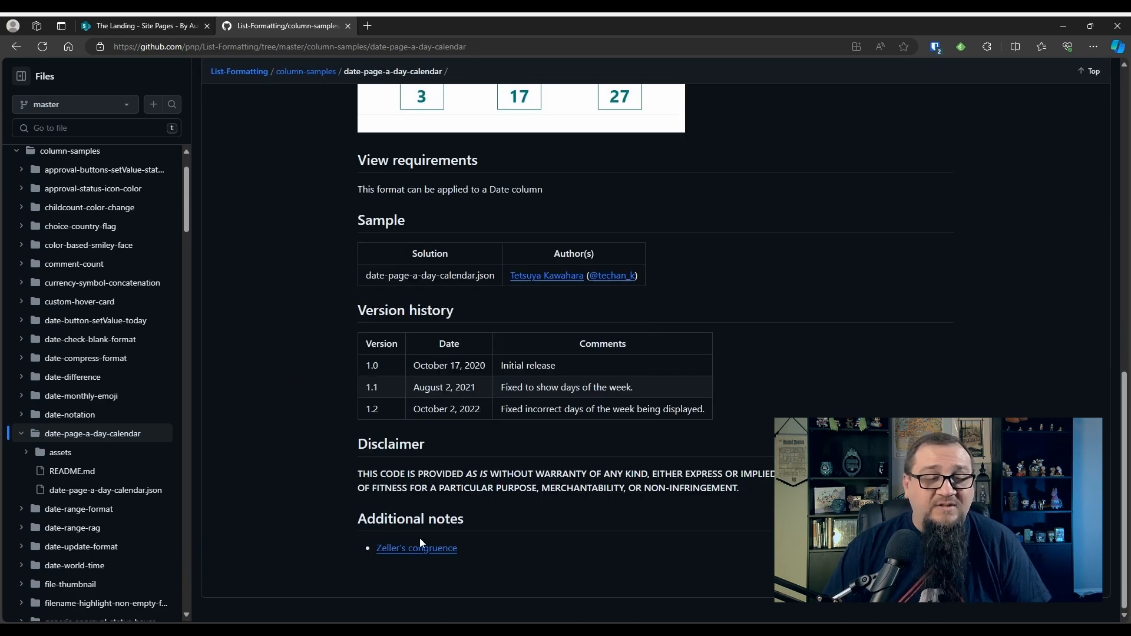
pyautogui.click(416, 547)
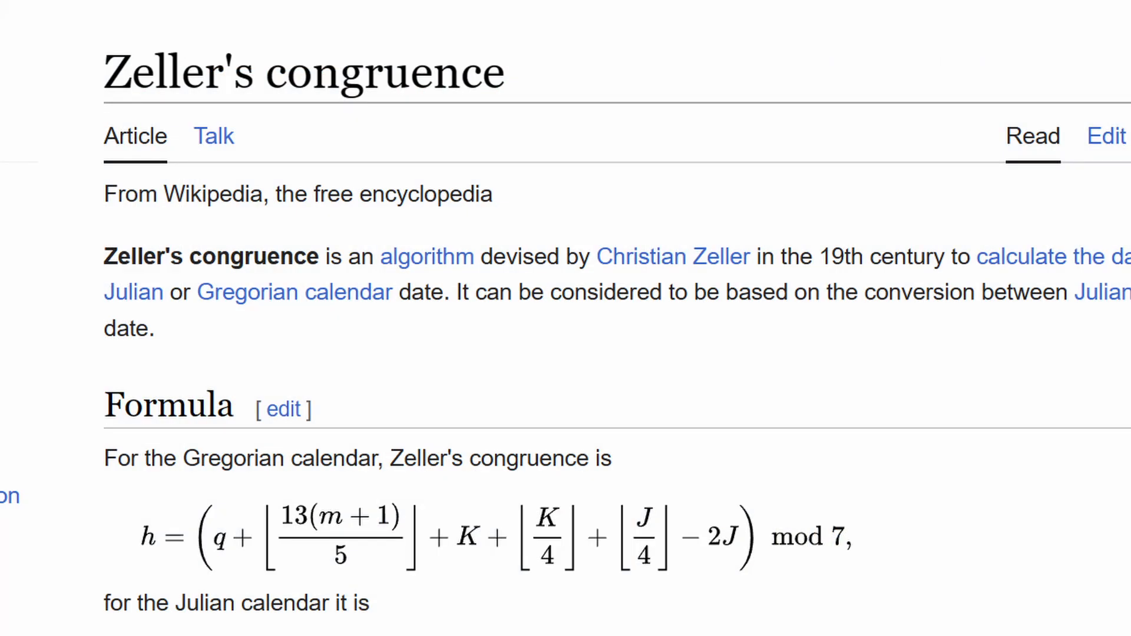
pyautogui.scroll(-3)
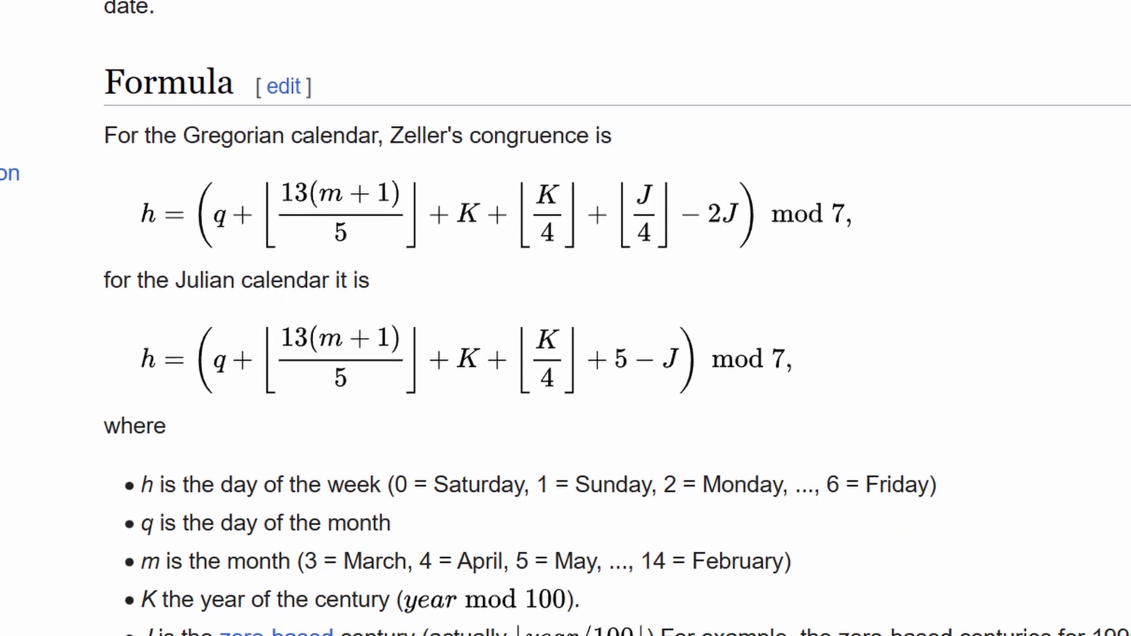
pyautogui.scroll(-3)
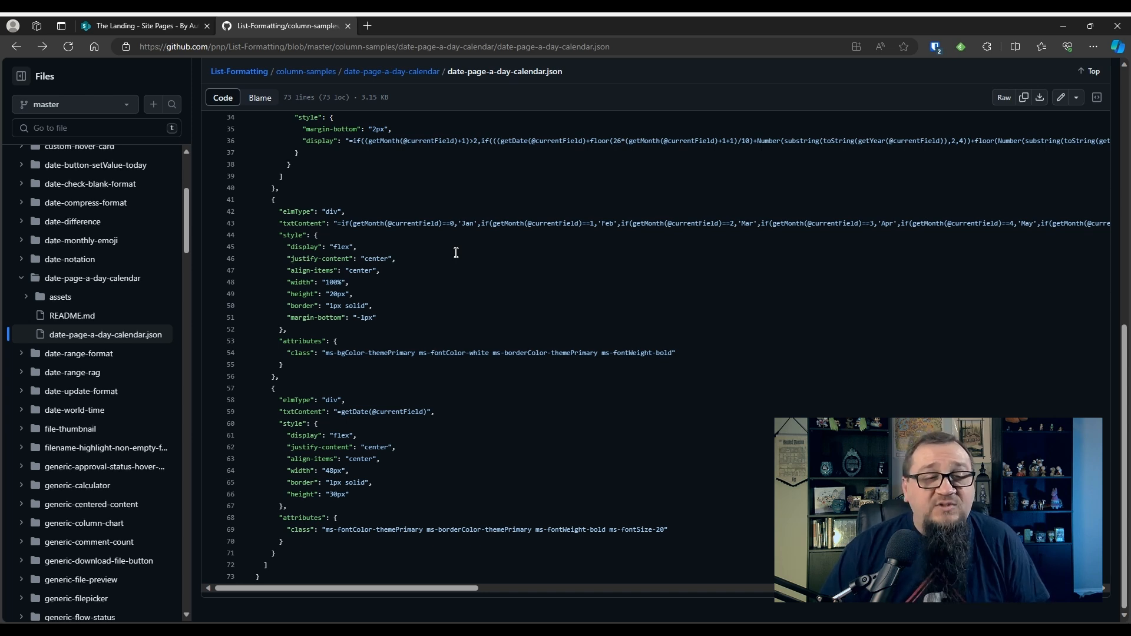
pyautogui.scroll(3)
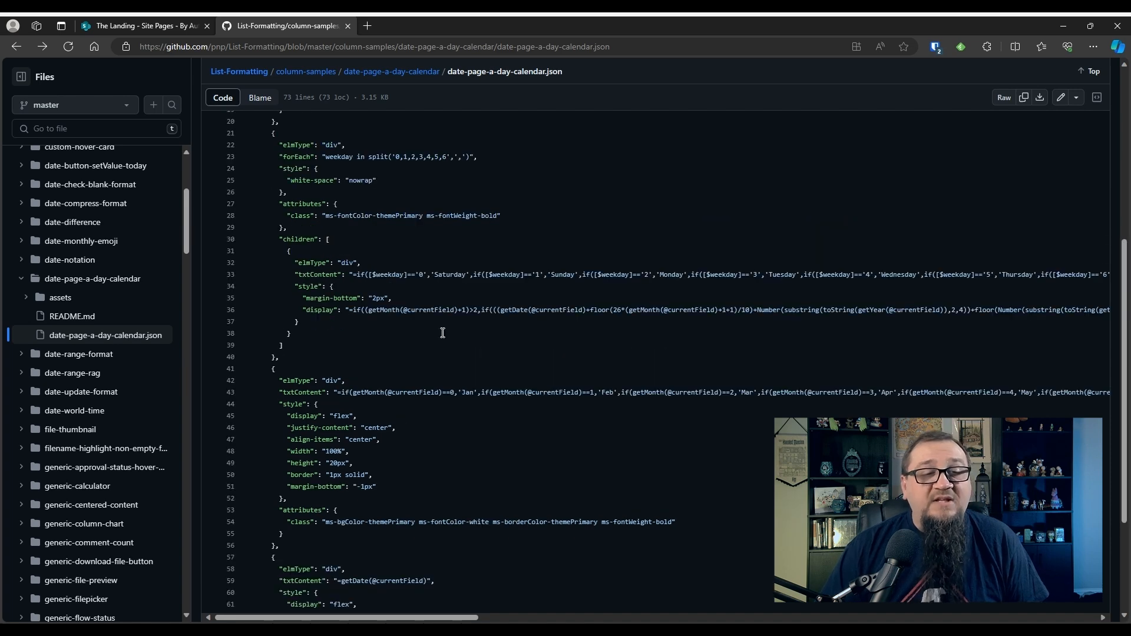
pyautogui.scroll(3)
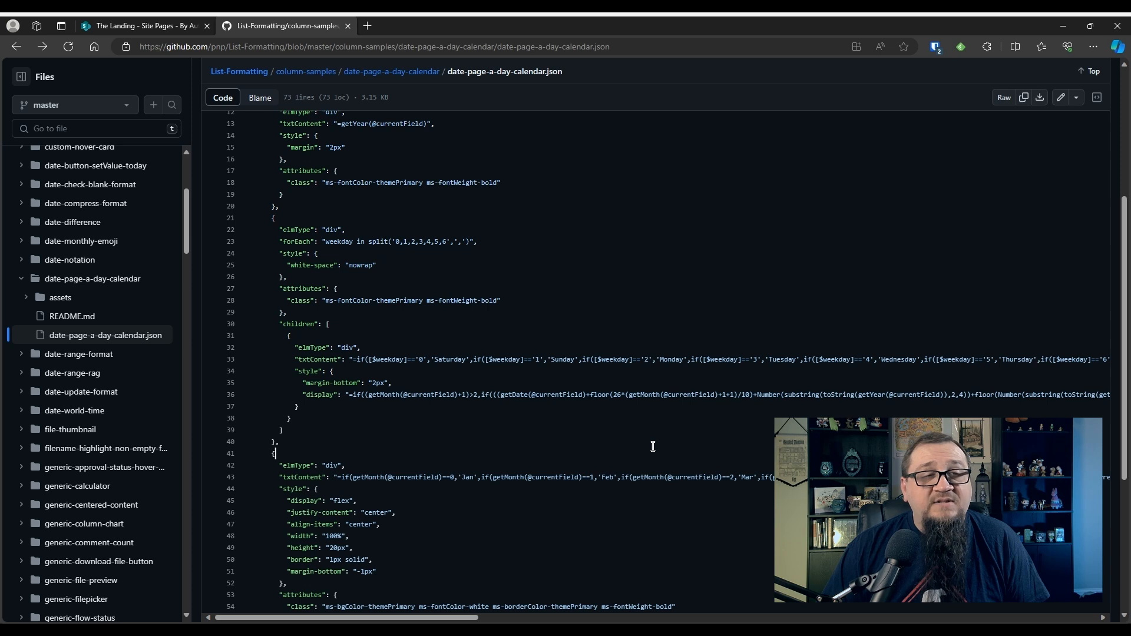
pyautogui.moveTo(603, 407)
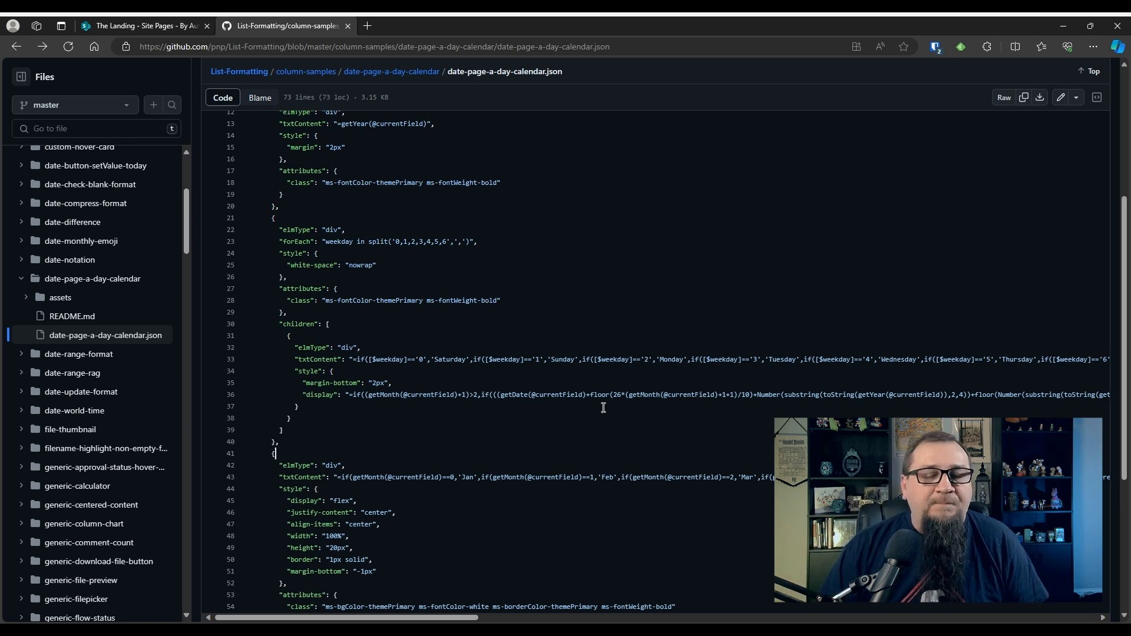
pyautogui.moveTo(600, 414)
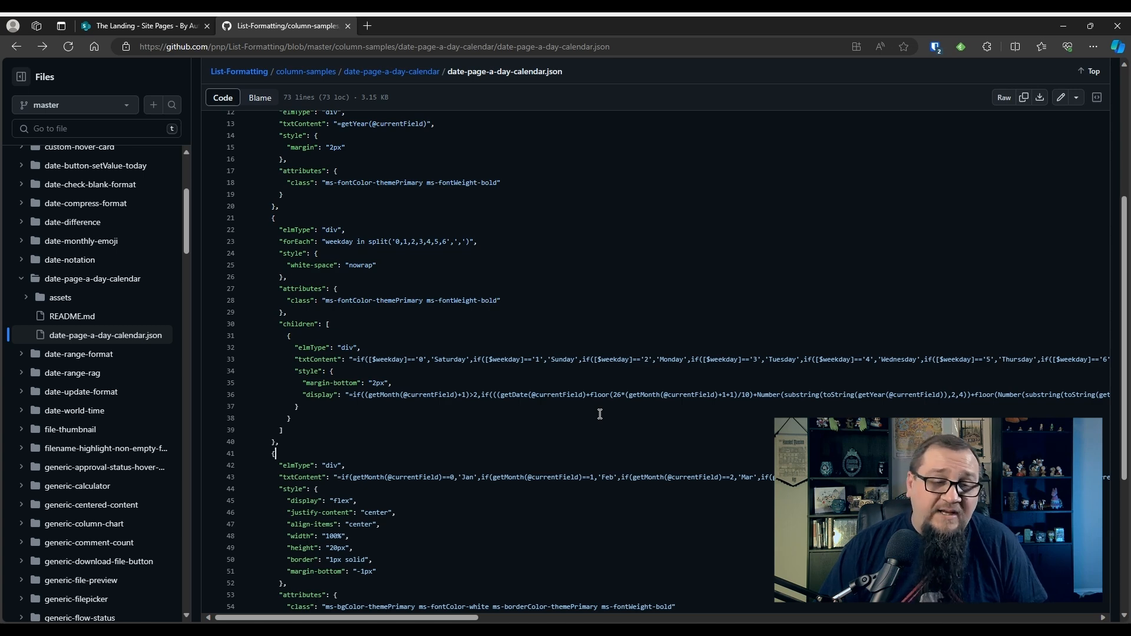
pyautogui.click(143, 25)
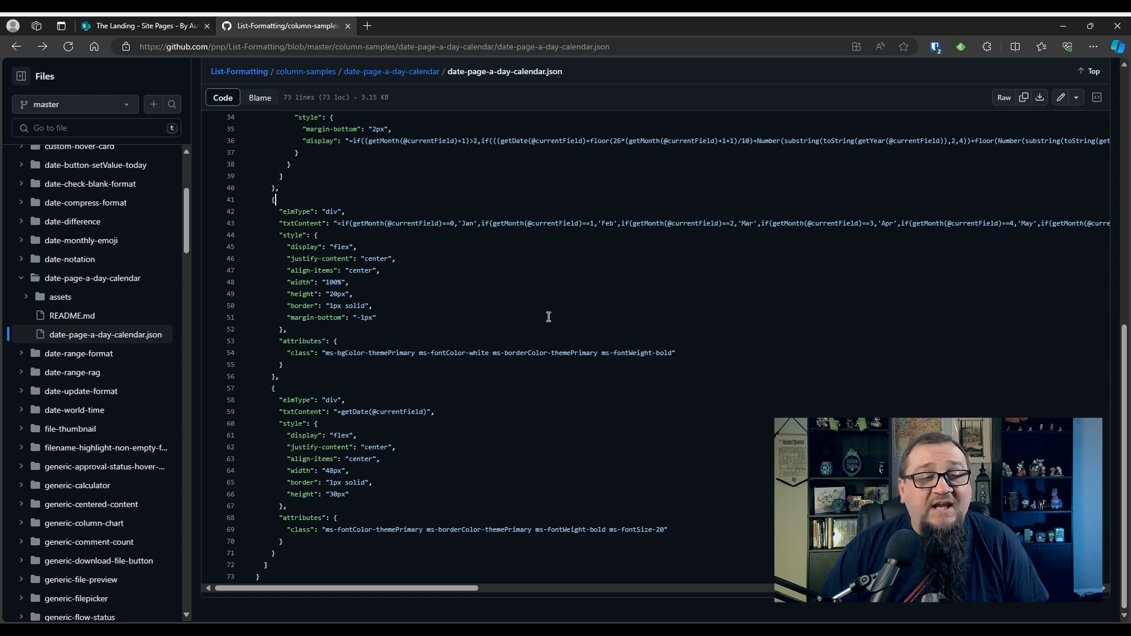
pyautogui.moveTo(488, 276)
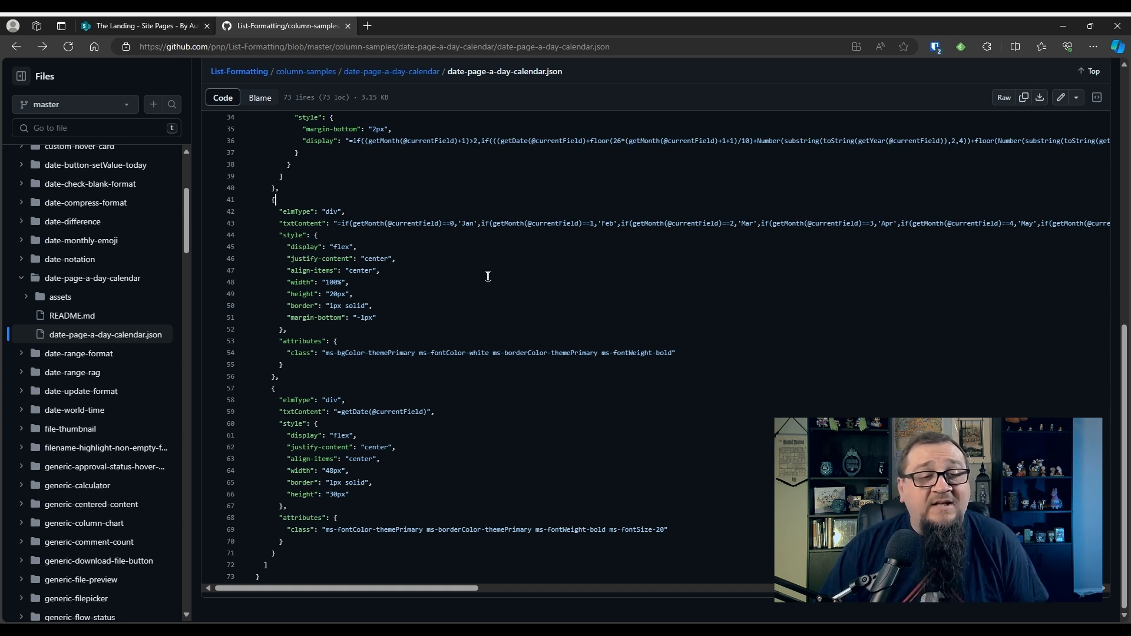